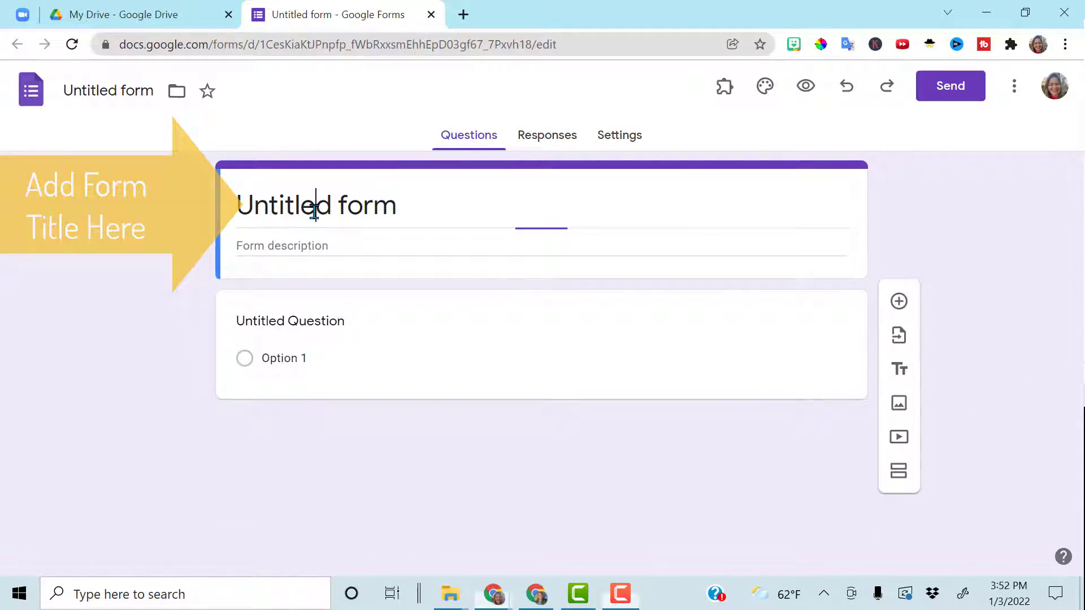
Rename the untitled form to 'Attendance' and begin editing the first question.
{"action": "type", "text": "Attendance"}
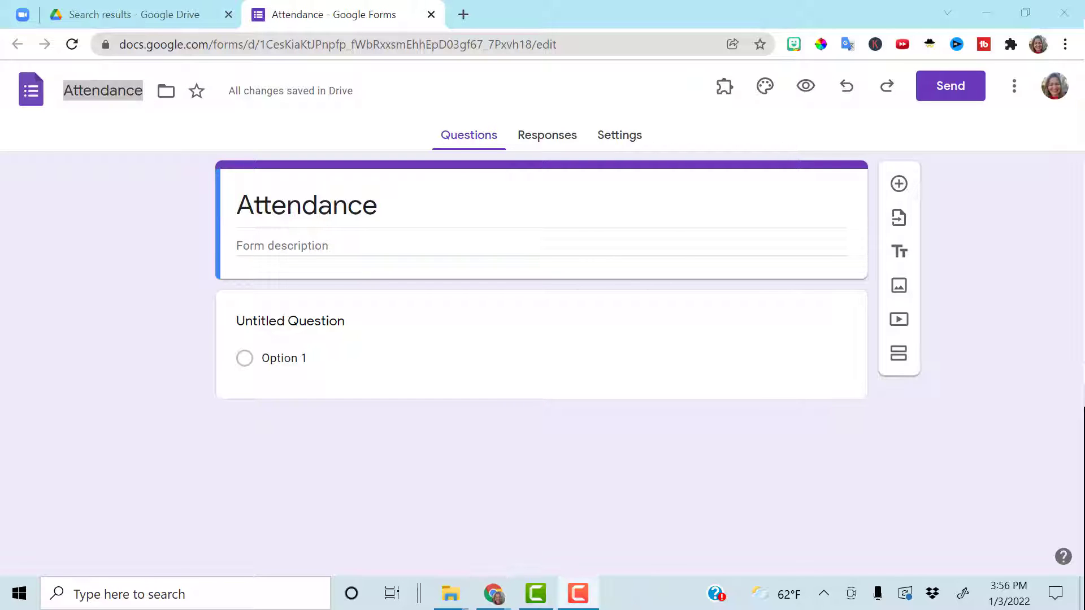
{"action": "left_click", "coordinate": [289, 320]}
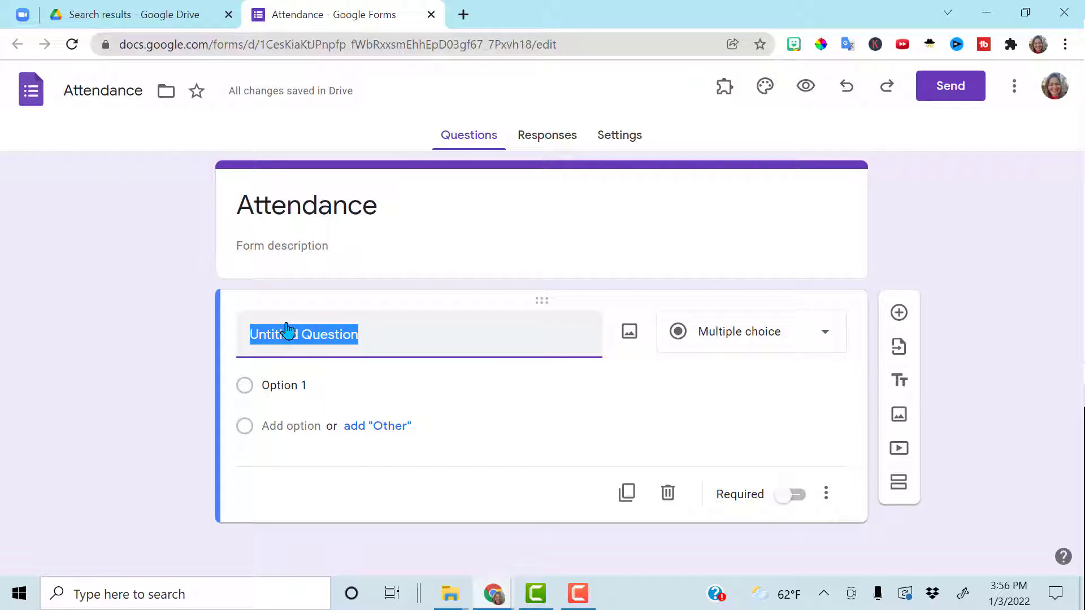
Make 'Which Period do you Have MrsPTarle' a required Period 1–5 dropdown, then add a question.
{"action": "type", "text": "Which Period do you Have MrsPTarle"}
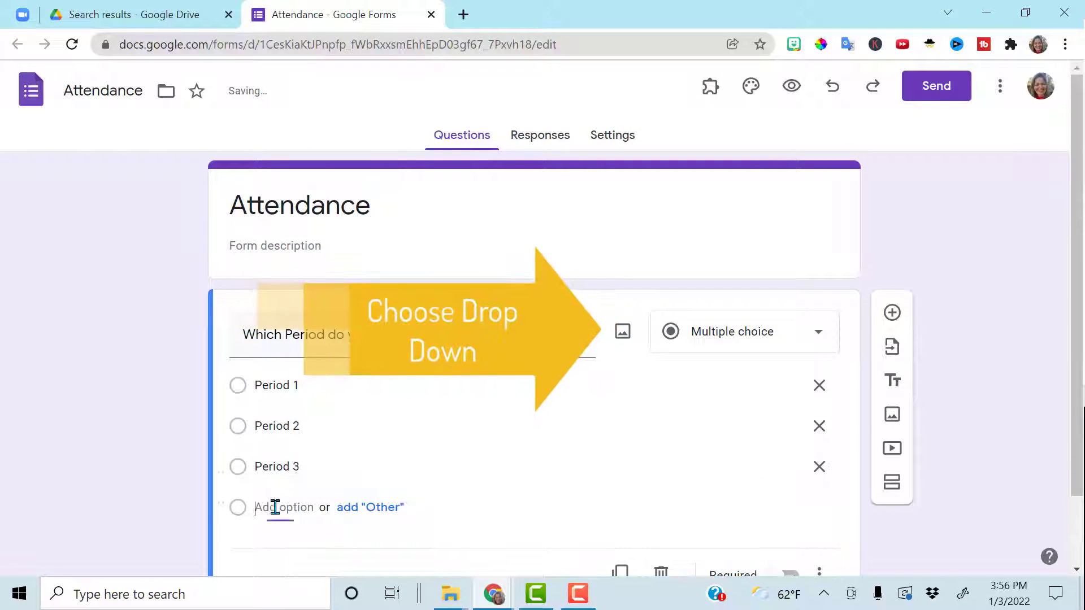
{"action": "type", "text": "Period 5"}
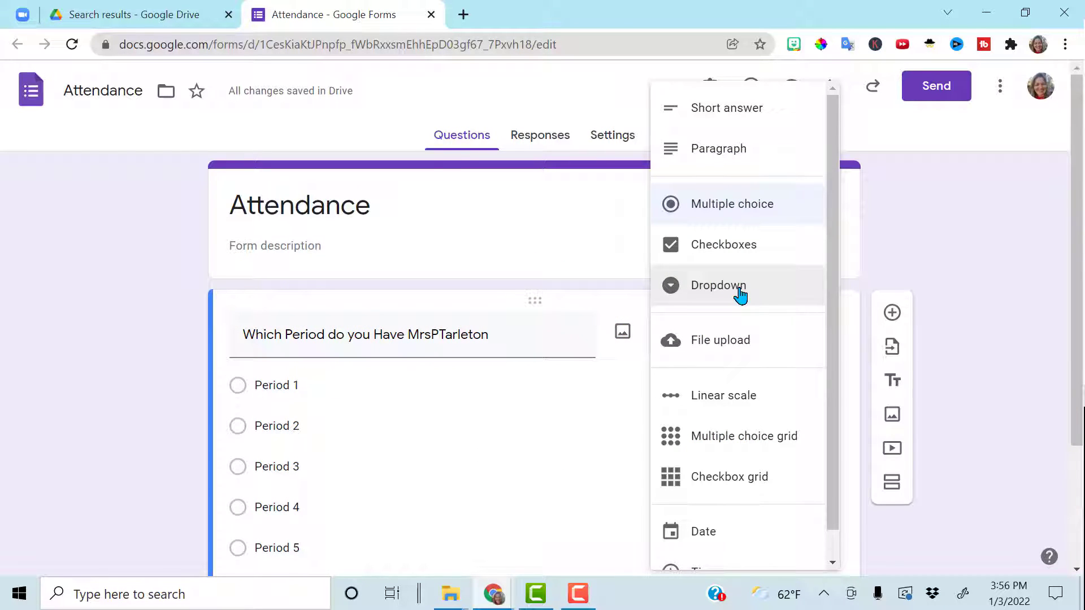
{"action": "left_click", "coordinate": [719, 285]}
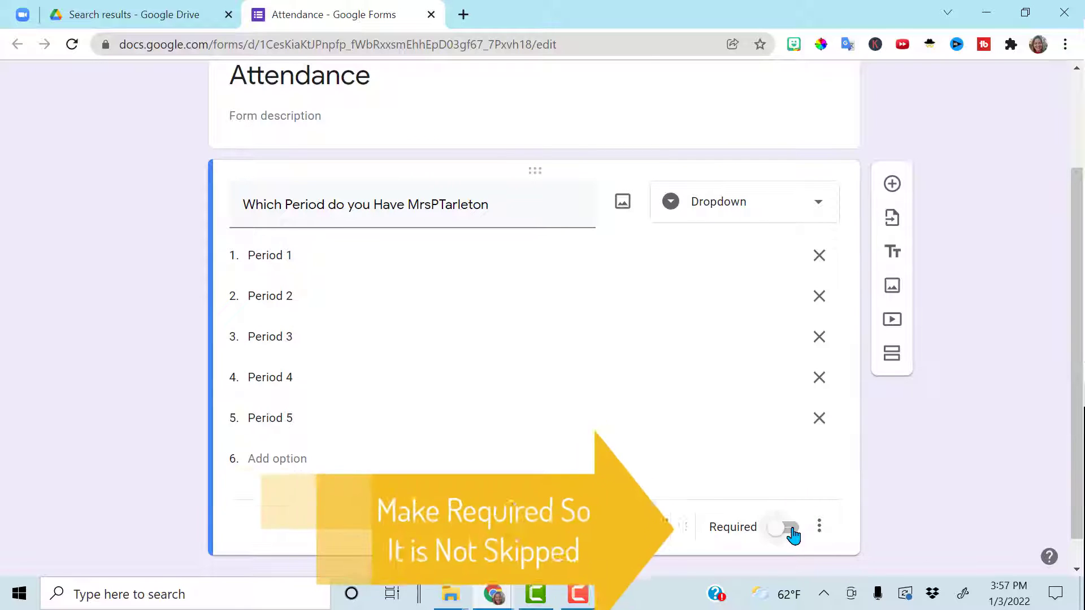
{"action": "left_click", "coordinate": [788, 527]}
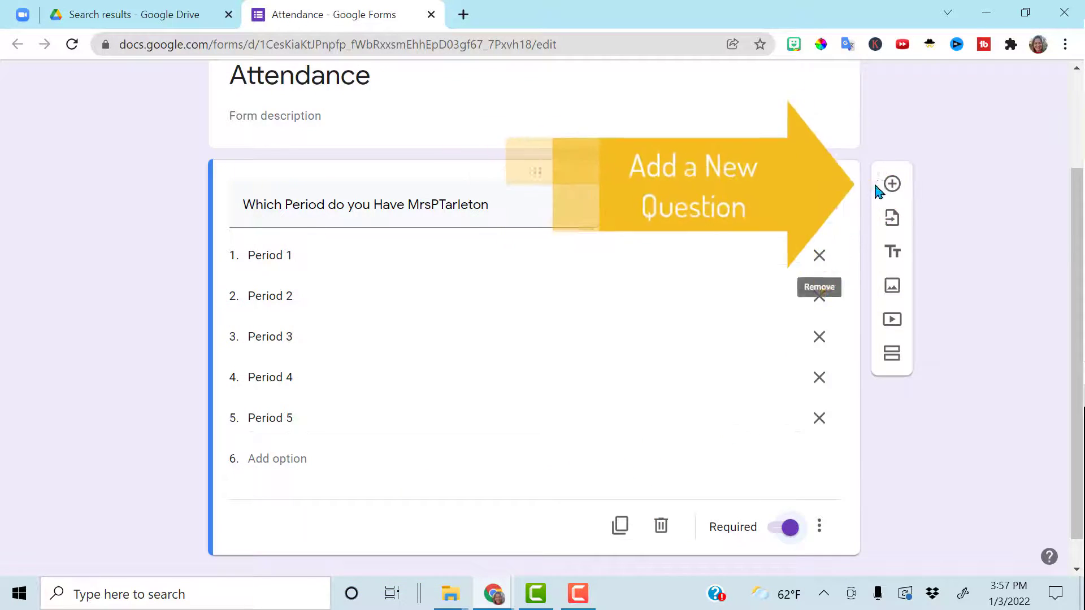
{"action": "left_click", "coordinate": [891, 183]}
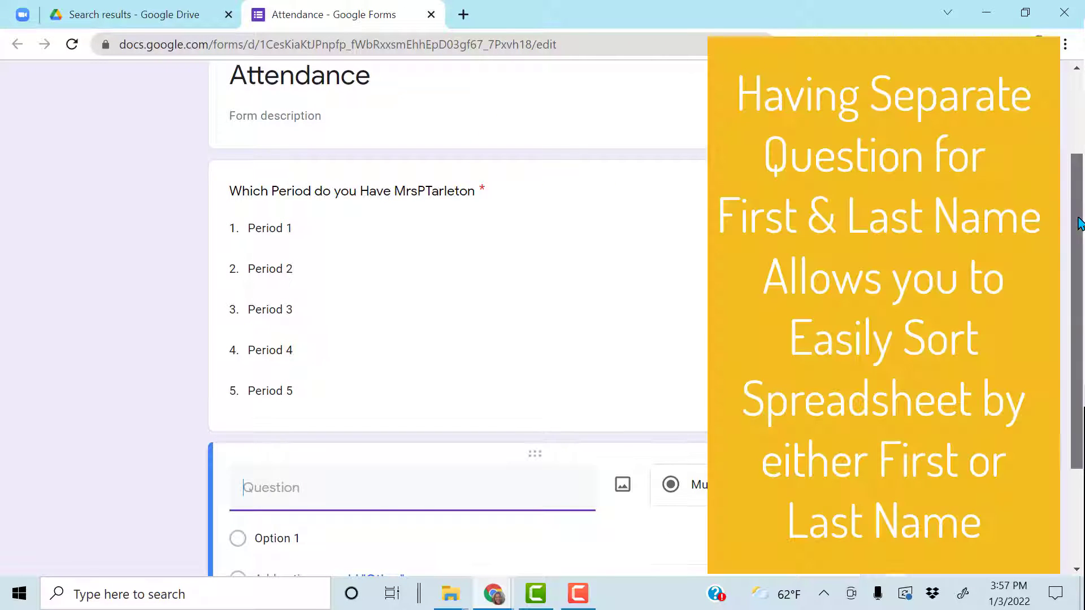
Make the First Name question required, then add a required 'Last Name' question.
{"action": "scroll", "scroll_direction": "down", "scroll_amount": 3}
{"action": "type", "text": "First Name"}
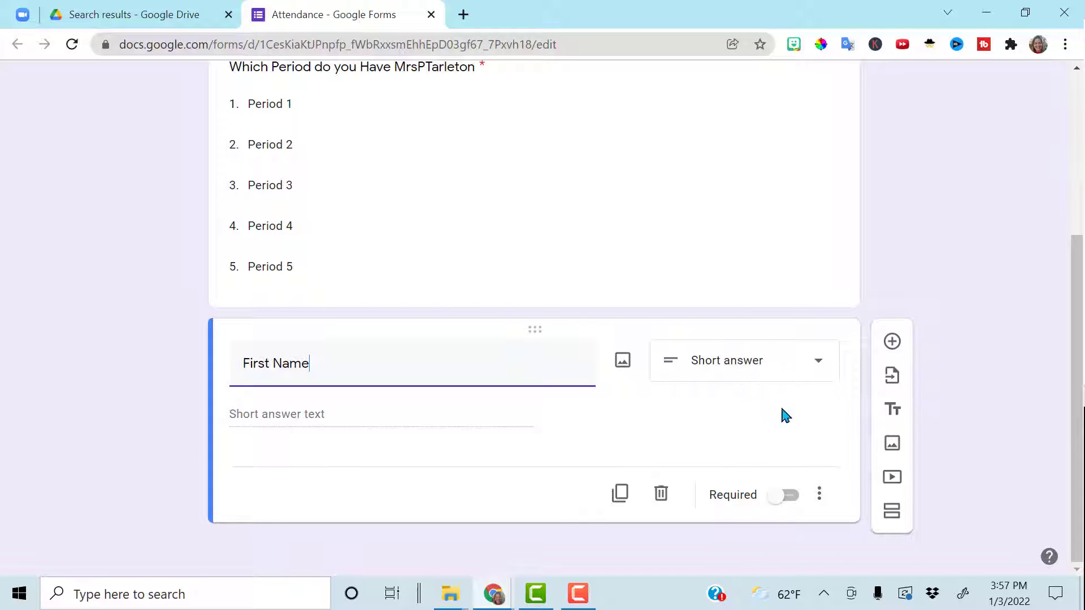
{"action": "left_click", "coordinate": [786, 495]}
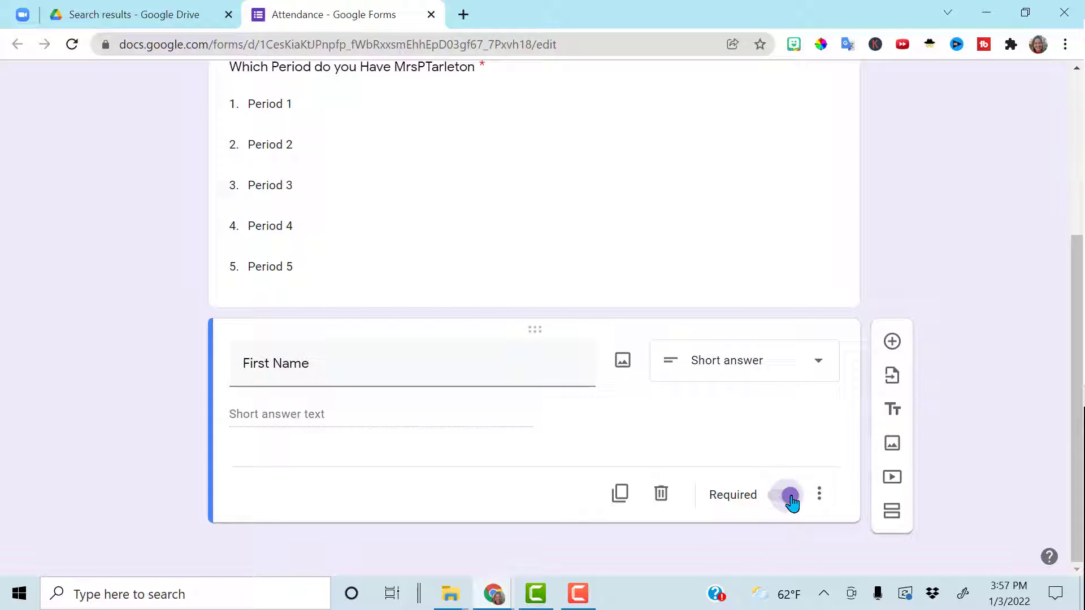
{"action": "left_click", "coordinate": [892, 342]}
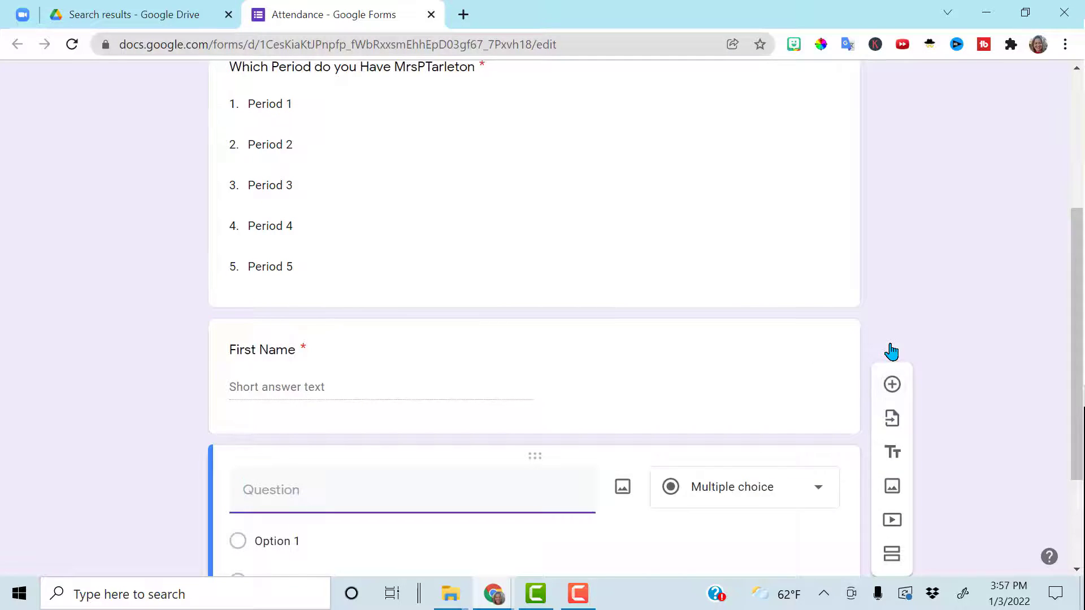
{"action": "type", "text": "Last Name"}
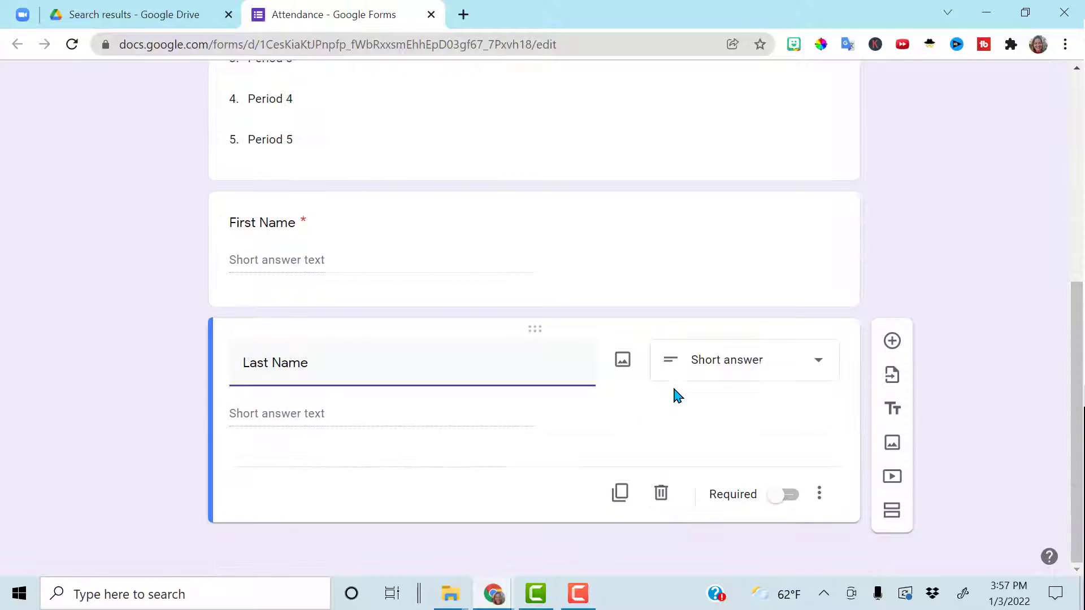
{"action": "left_click", "coordinate": [783, 494]}
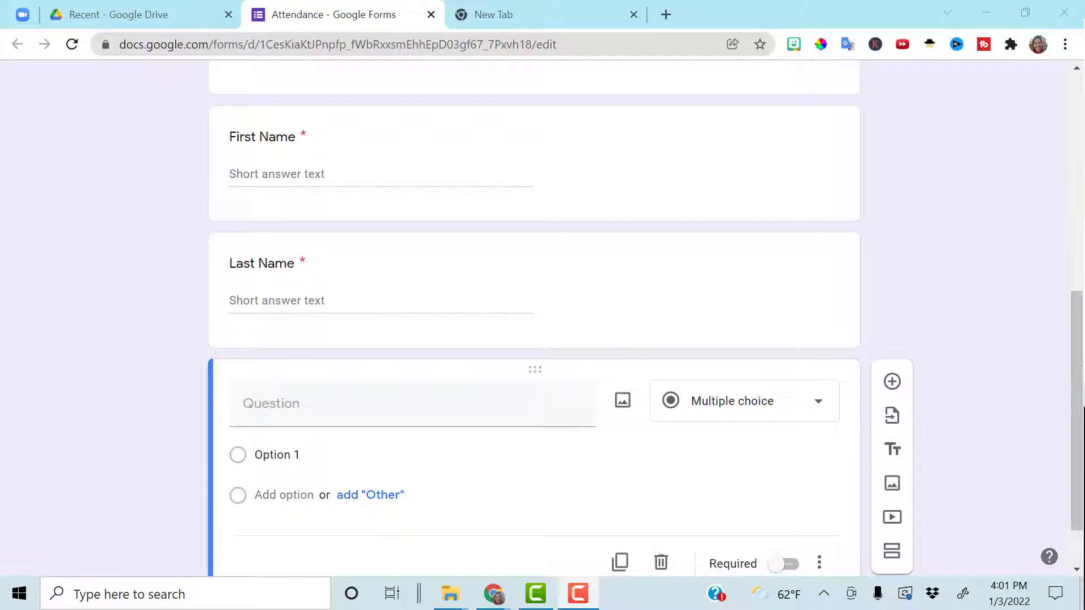
Ask 'How are you feeling?' with options Ready to Work, Feeling Tired, Feeling Sad/Upset.
{"action": "type", "text": "How are you feeling?"}
{"action": "type", "text": "Feeling Sad"}
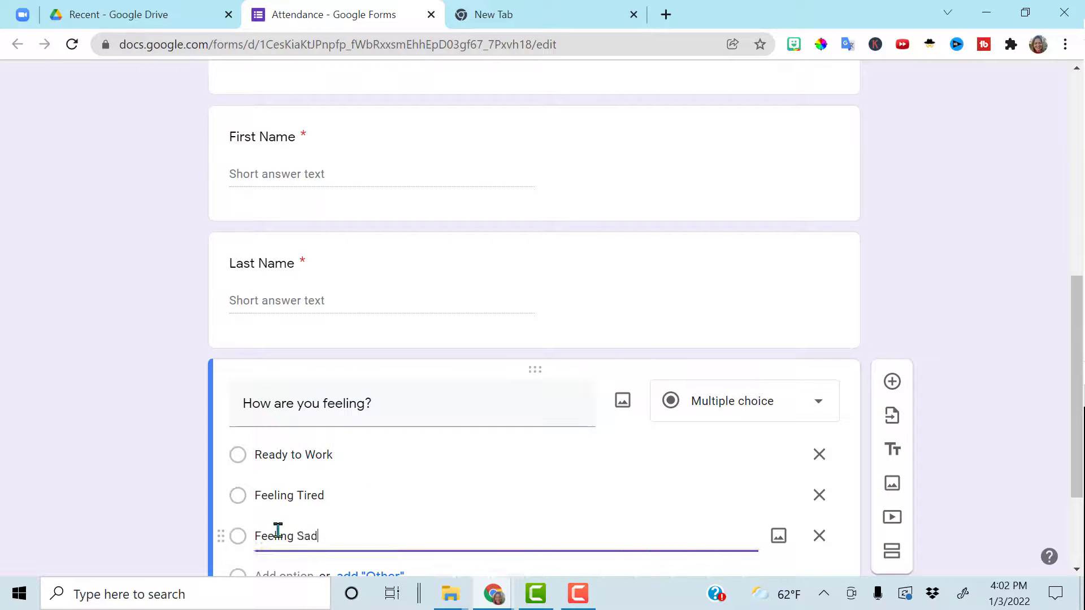
{"action": "type", "text": "/Upset"}
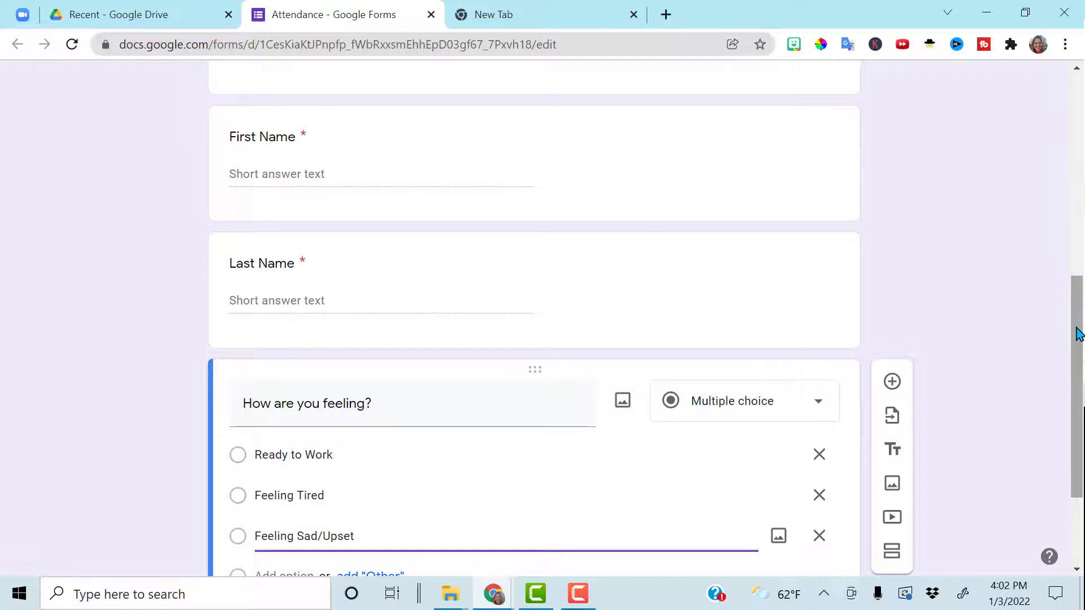
{"action": "scroll", "scroll_direction": "down", "scroll_amount": 3}
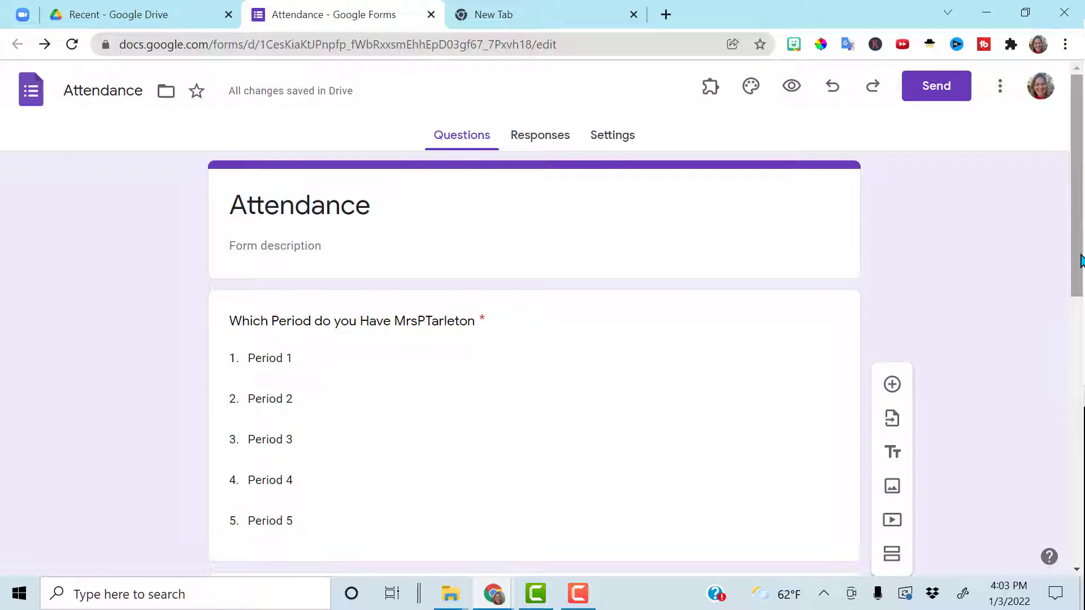
{"action": "mouse_move", "coordinate": [713, 132]}
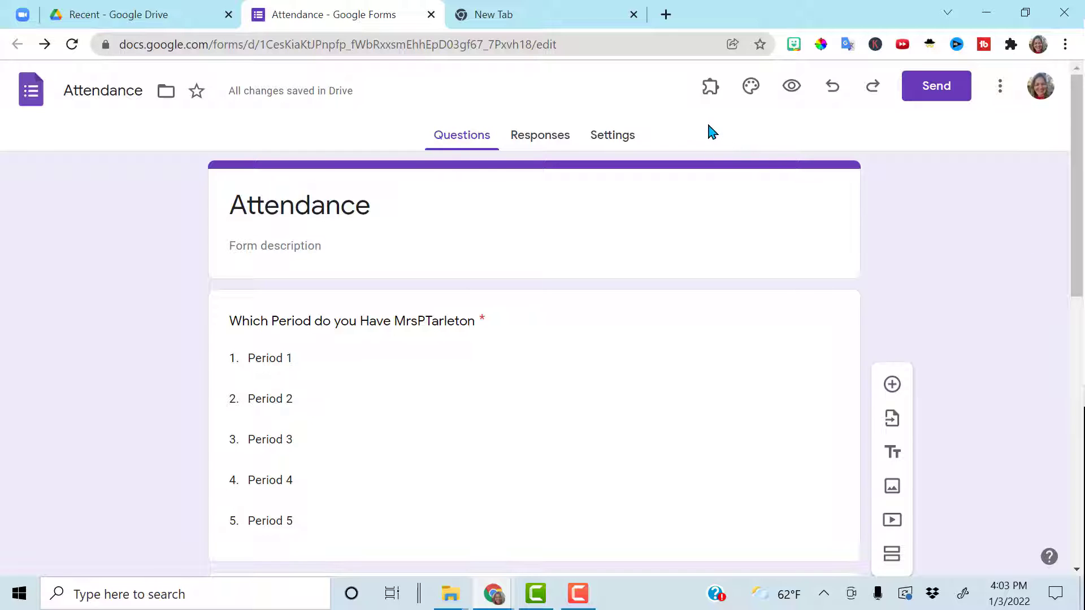
In the Responses settings, turn on Collect email addresses and Limit to 1 response.
{"action": "left_click", "coordinate": [612, 135]}
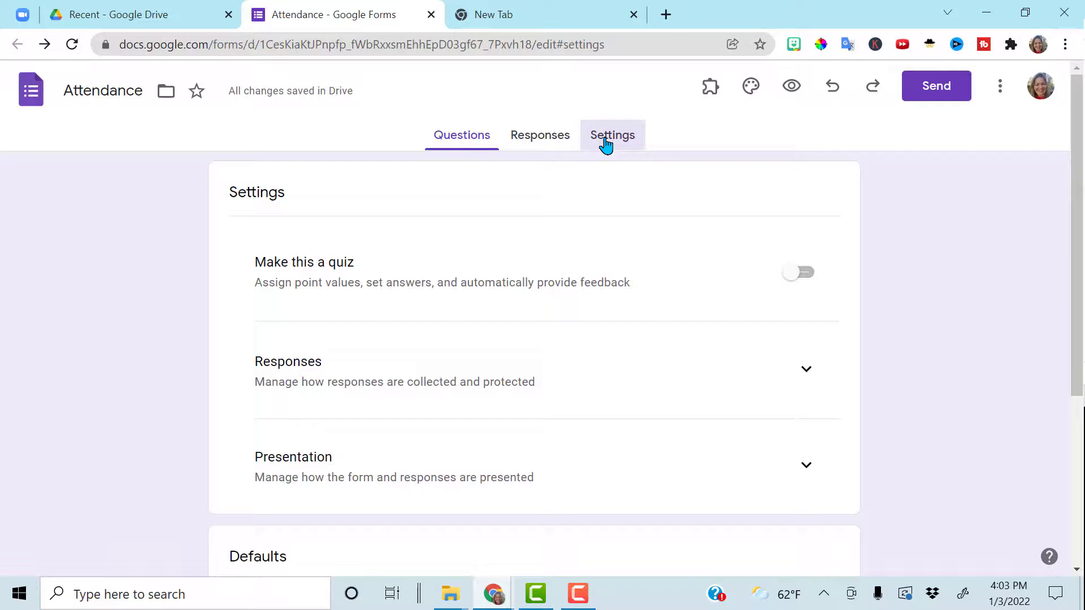
{"action": "left_click", "coordinate": [805, 369]}
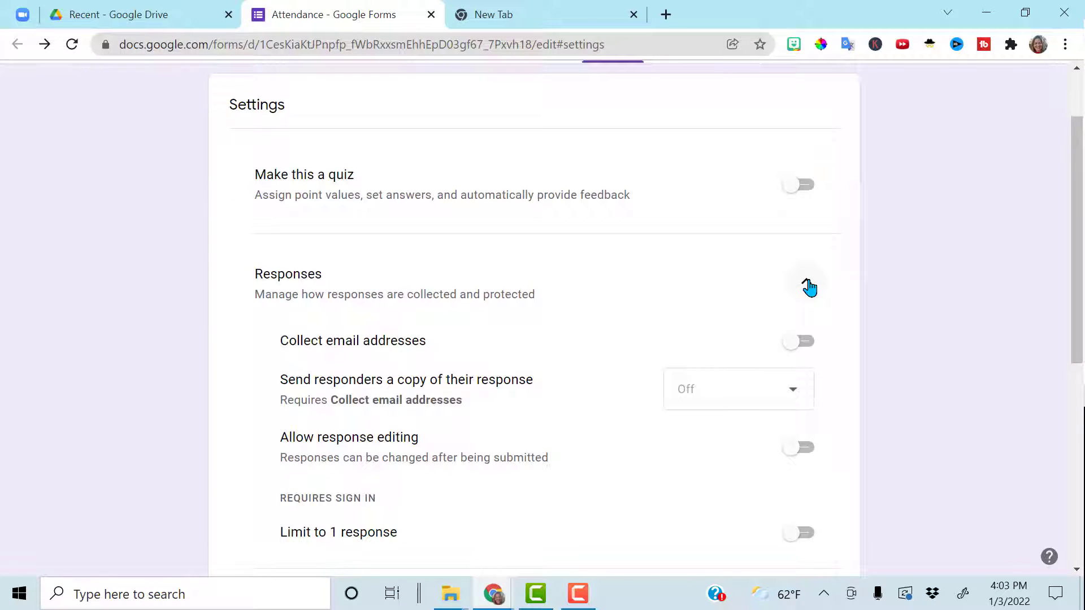
{"action": "left_click", "coordinate": [808, 287]}
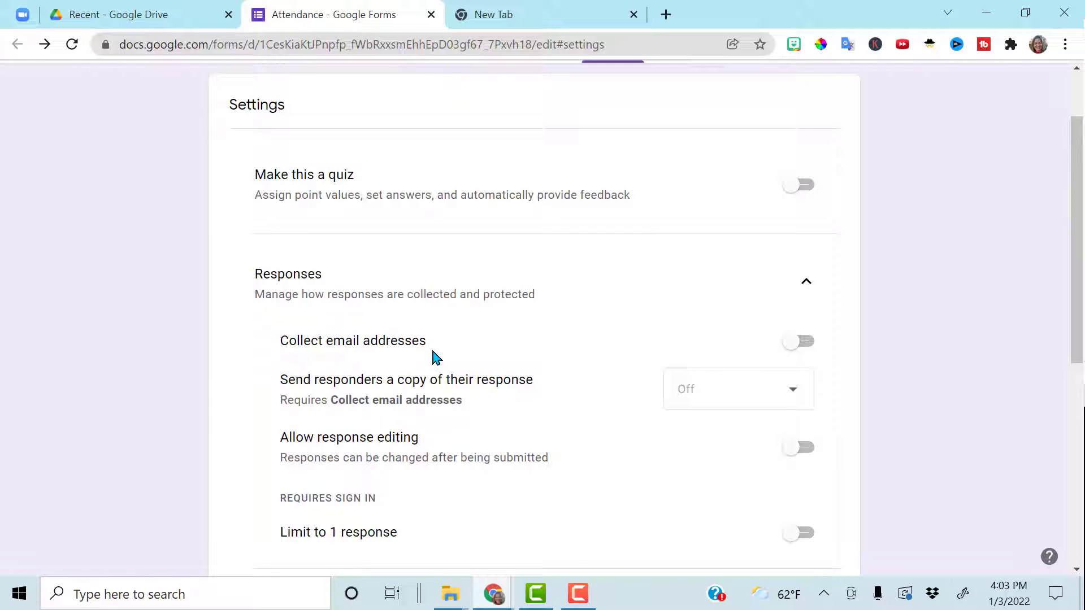
{"action": "mouse_move", "coordinate": [820, 346]}
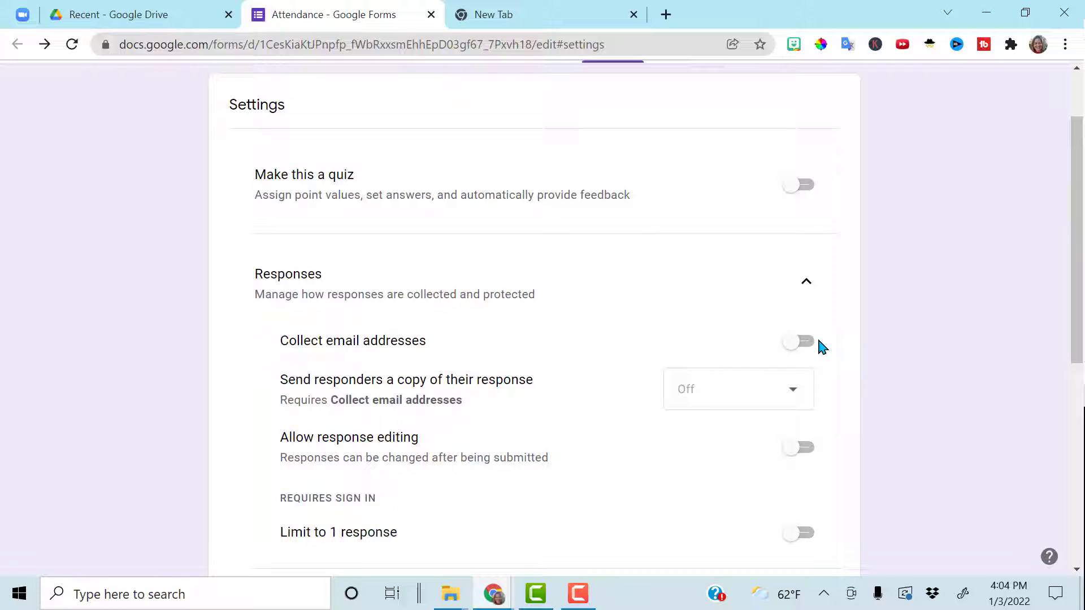
{"action": "left_click", "coordinate": [798, 340]}
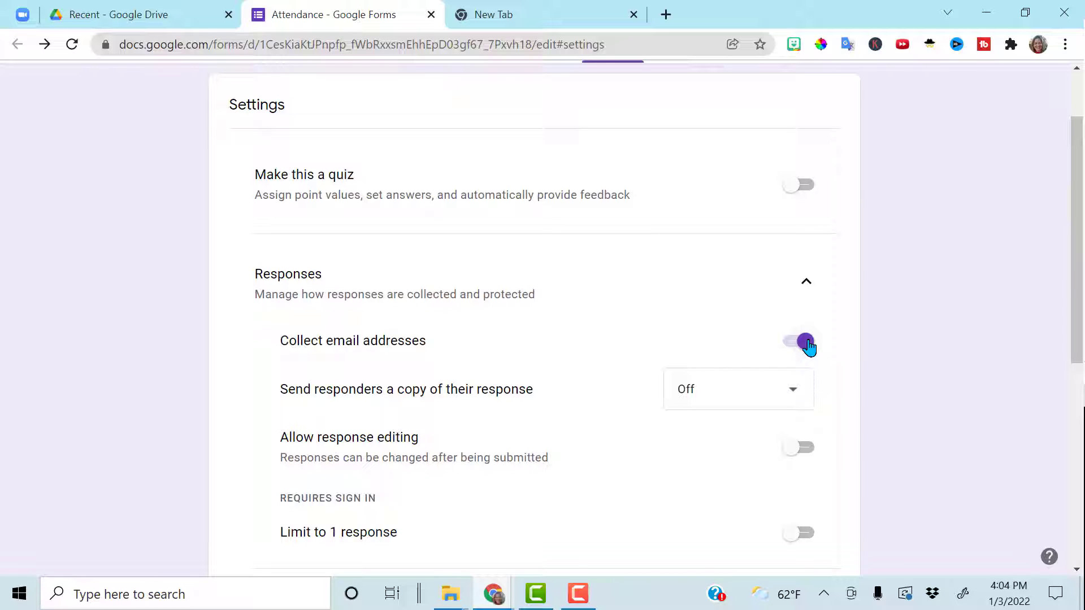
{"action": "left_click", "coordinate": [798, 340]}
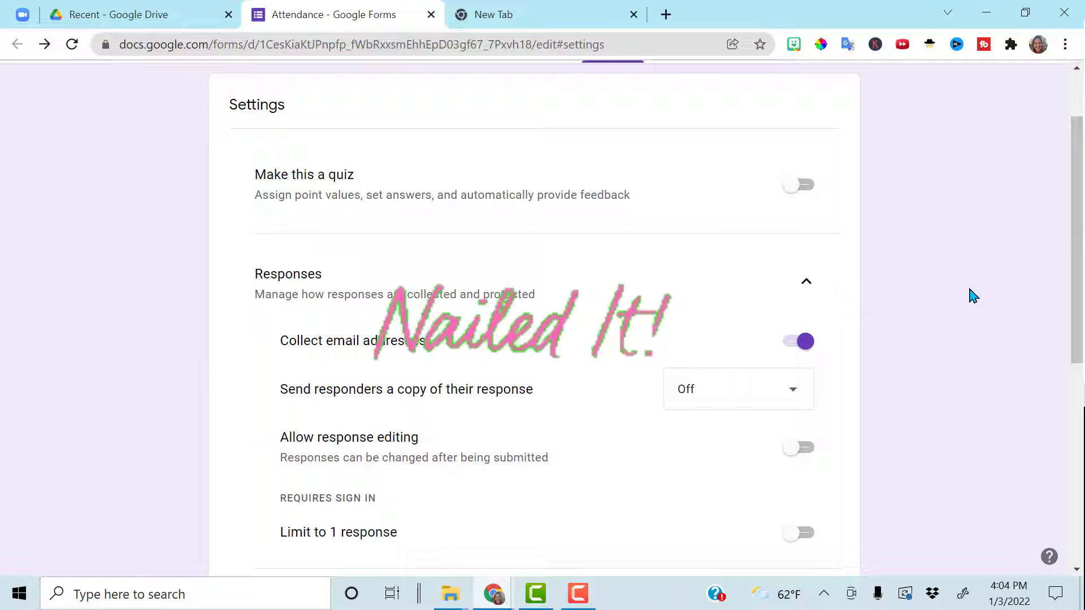
{"action": "scroll", "scroll_direction": "down", "scroll_amount": 3}
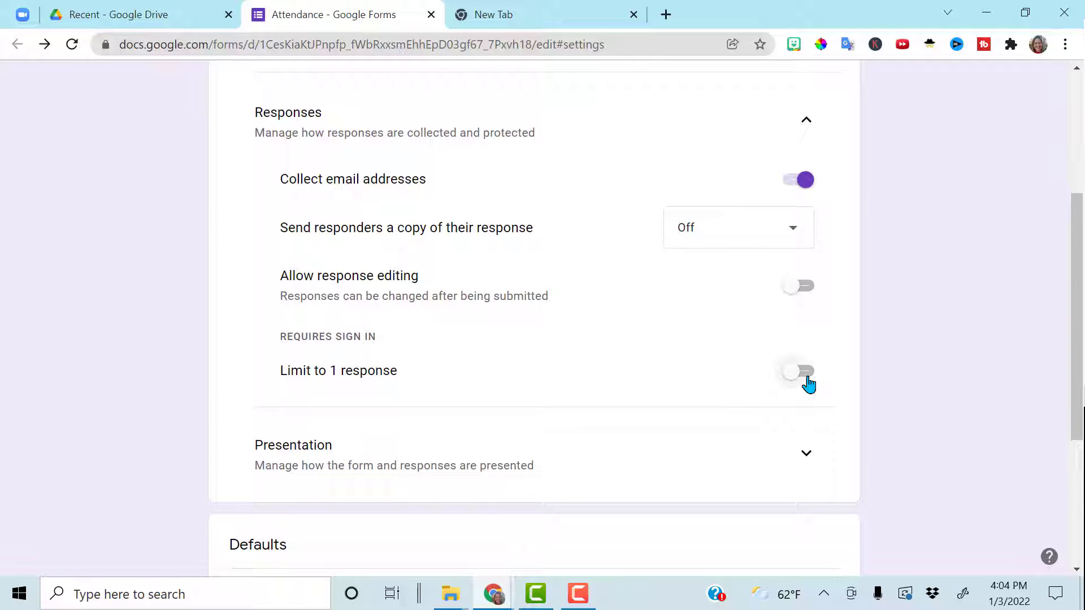
{"action": "left_click", "coordinate": [797, 372]}
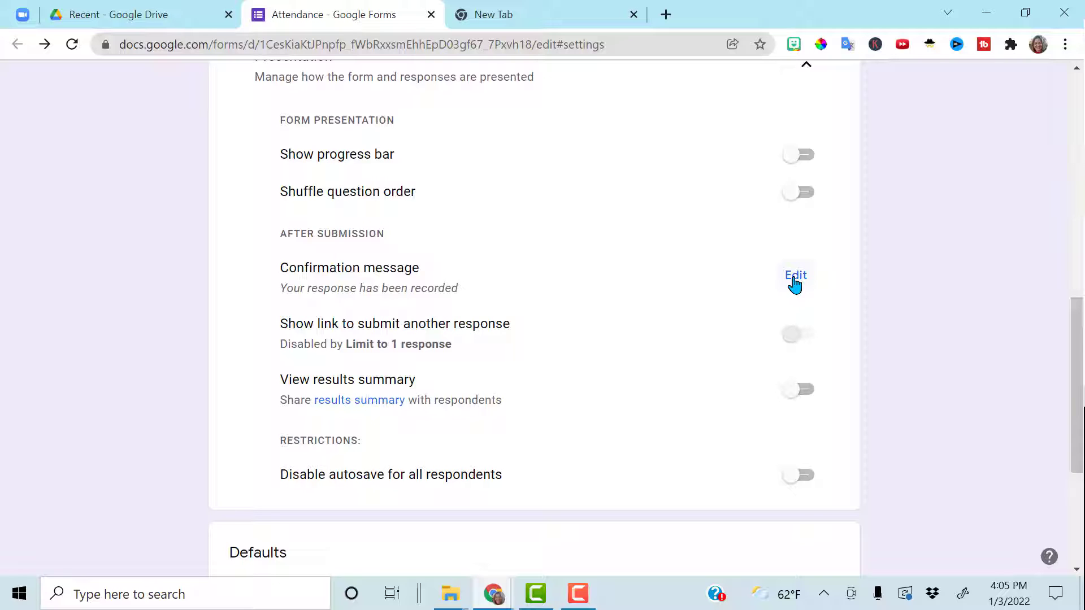
{"action": "left_click", "coordinate": [795, 276]}
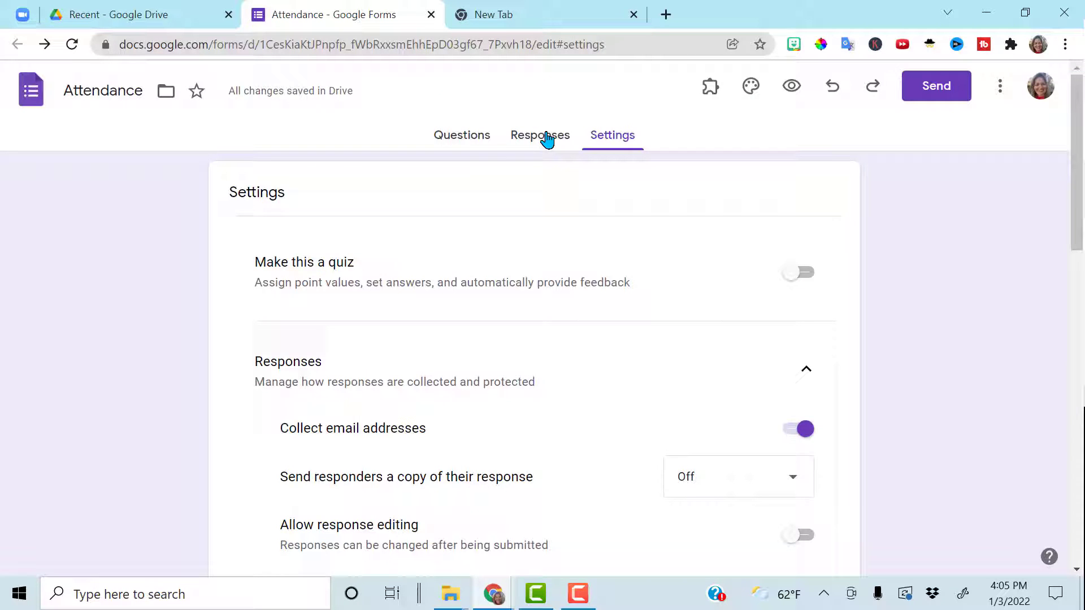
Copy the form's shortened share link and search for 'qr code generator google'.
{"action": "left_click", "coordinate": [540, 135]}
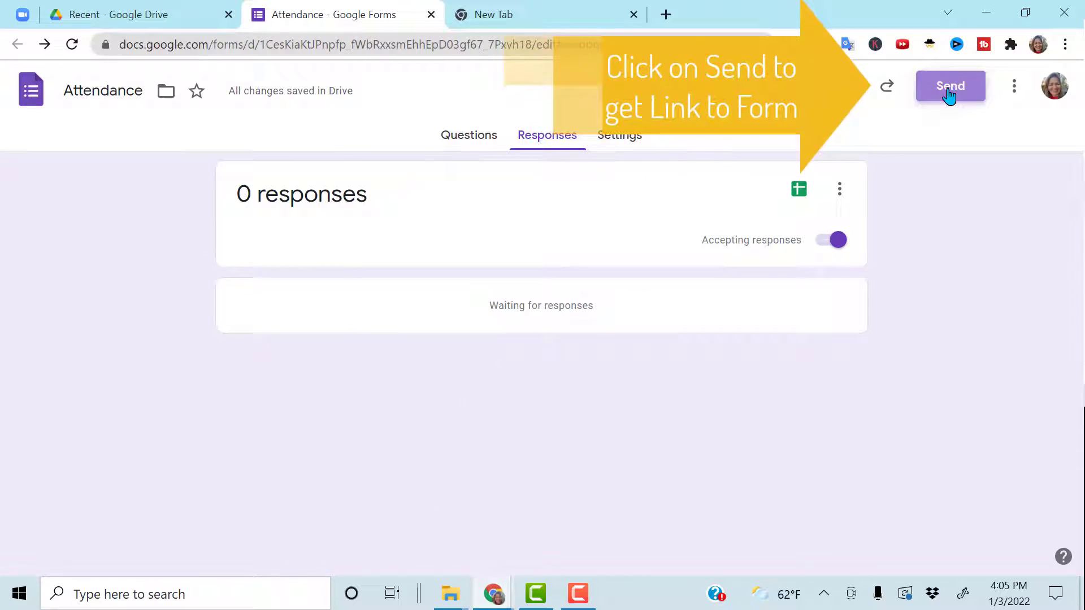
{"action": "left_click", "coordinate": [949, 86]}
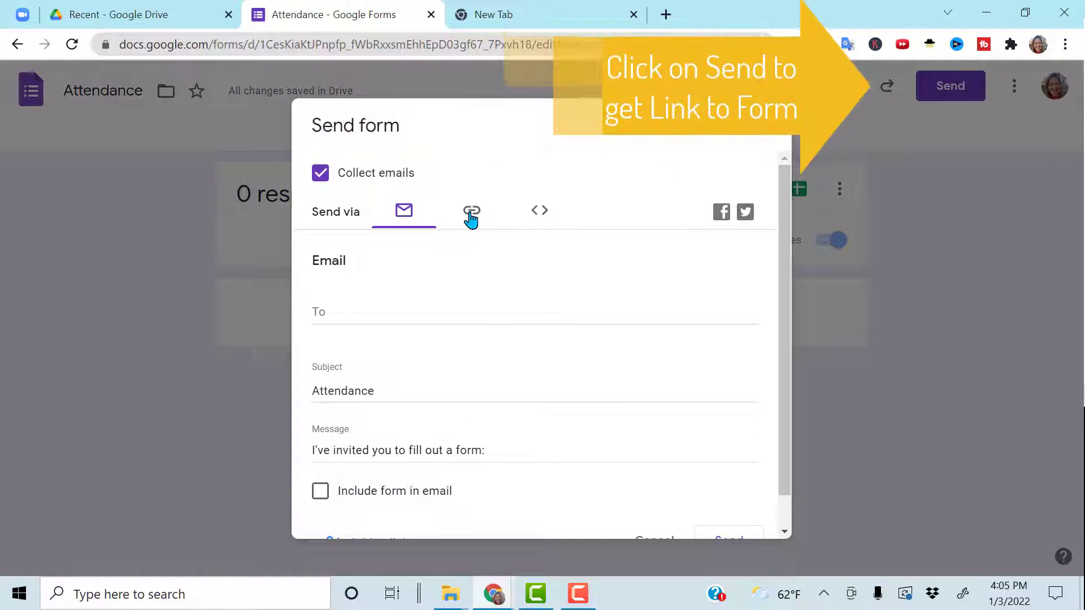
{"action": "left_click", "coordinate": [471, 211]}
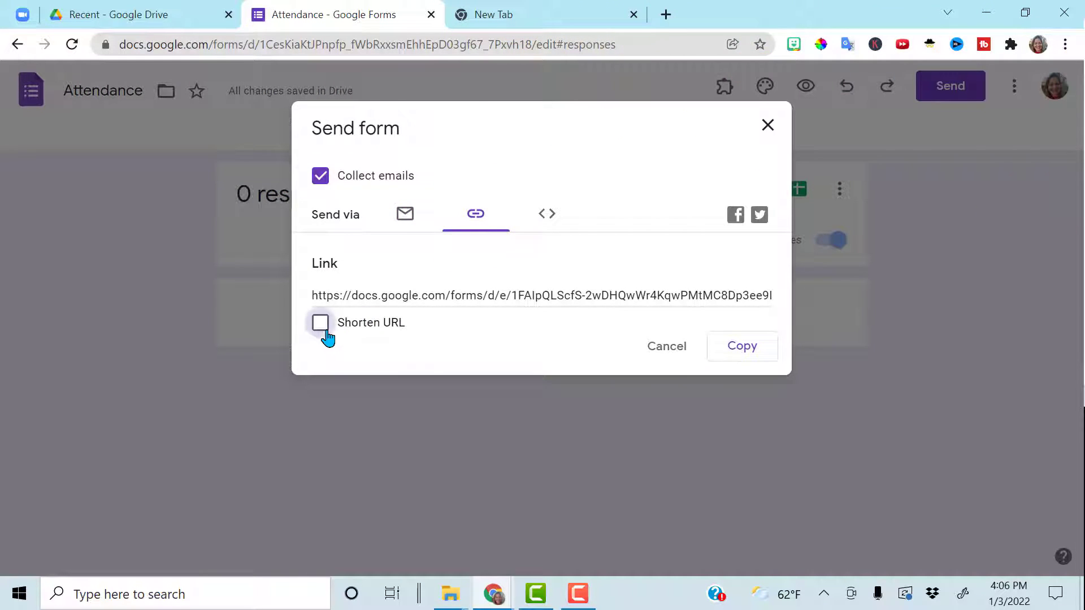
{"action": "left_click", "coordinate": [321, 322]}
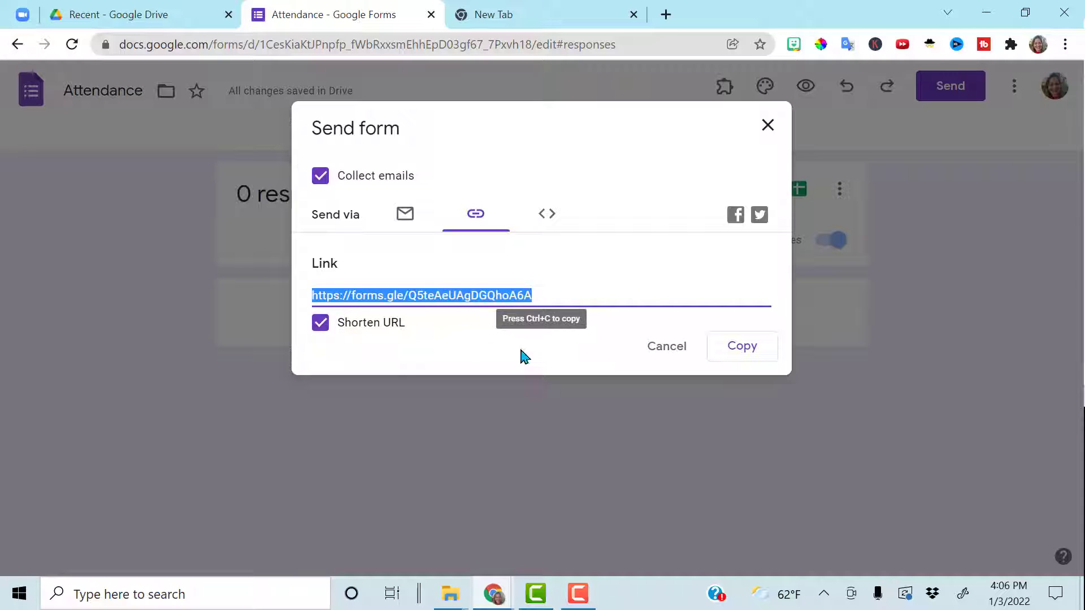
{"action": "left_click", "coordinate": [742, 346]}
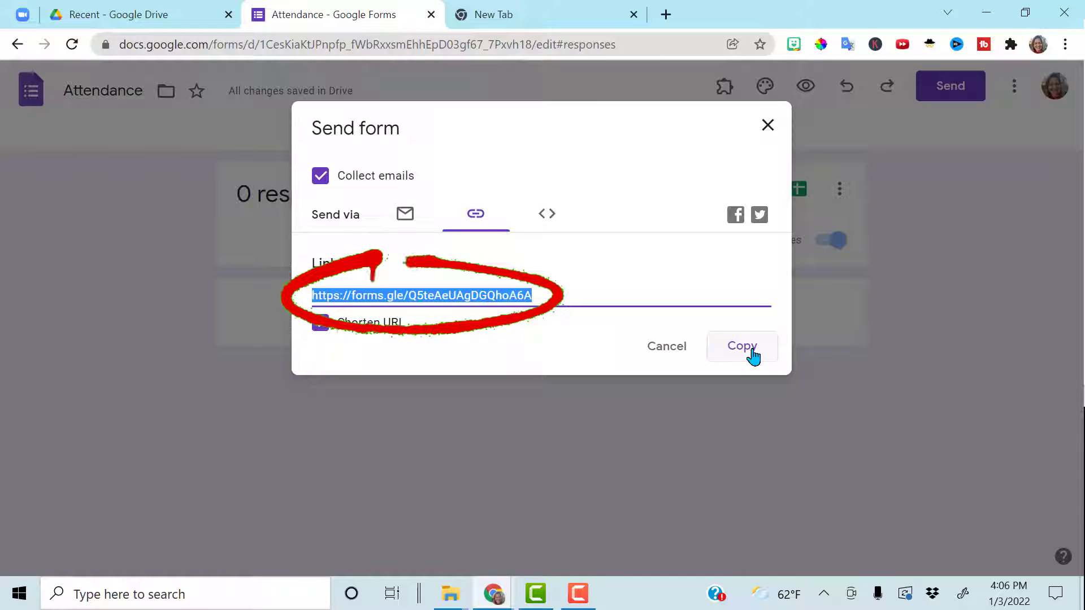
{"action": "type", "text": "qr code generator google"}
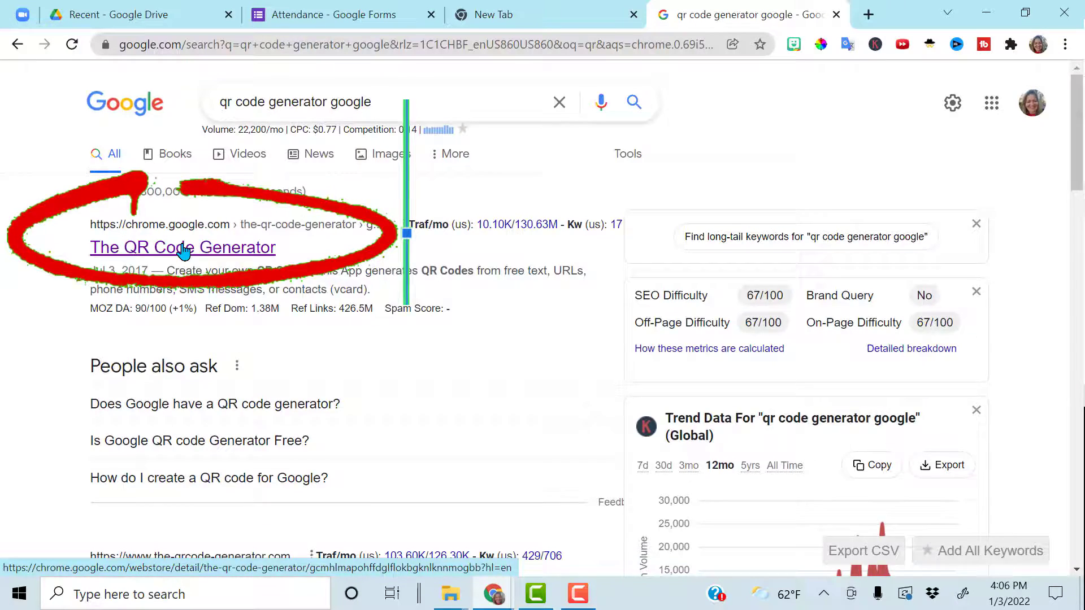
Generate a QR code for the forms.gle link on The QR Code Generator and download it.
{"action": "left_click", "coordinate": [182, 247]}
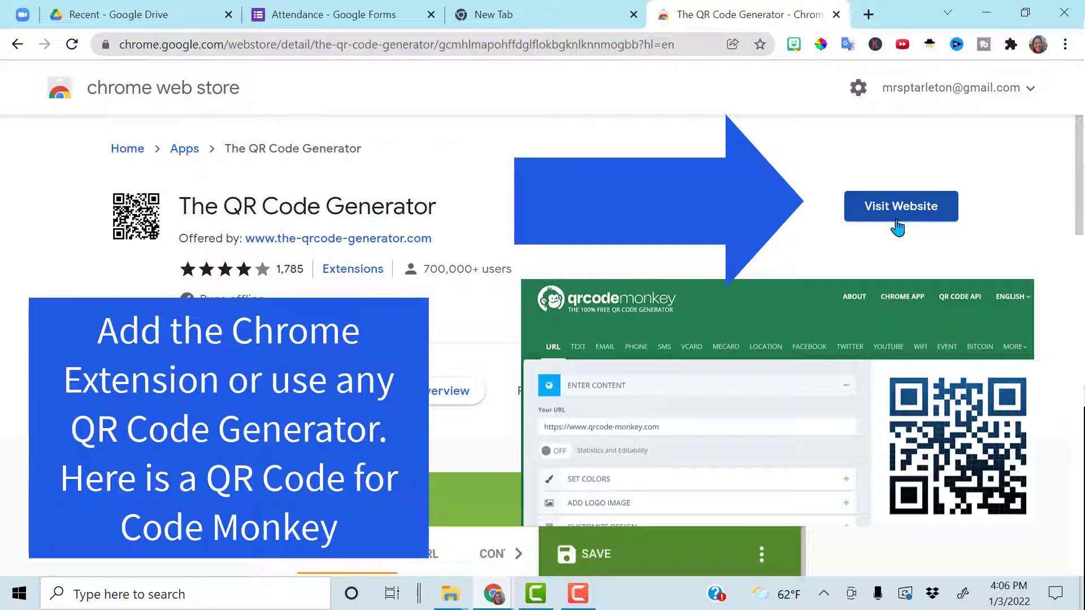
{"action": "left_click", "coordinate": [900, 205]}
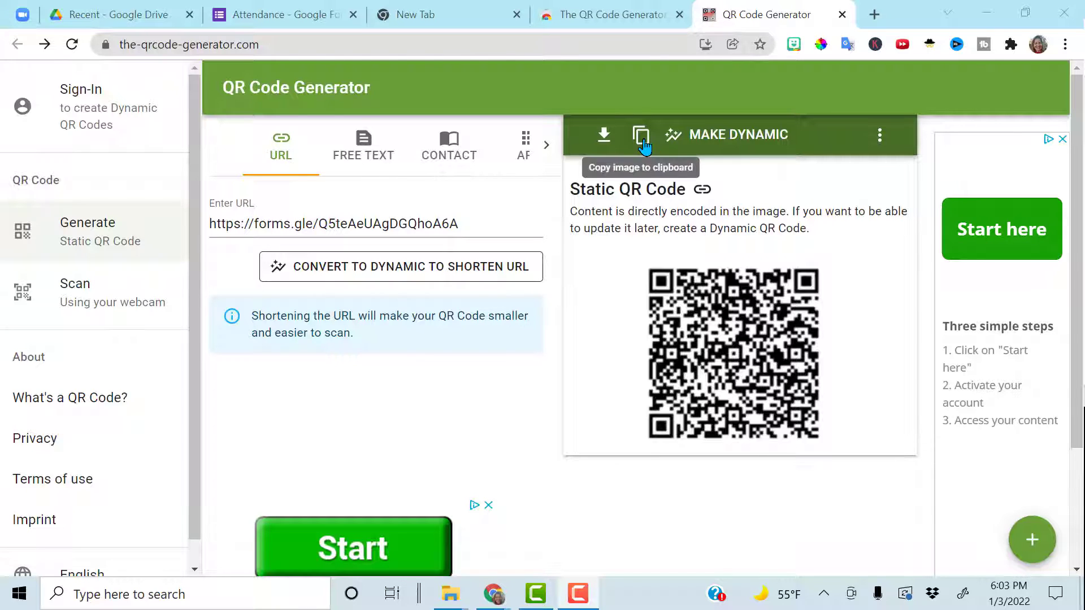
{"action": "mouse_move", "coordinate": [603, 135]}
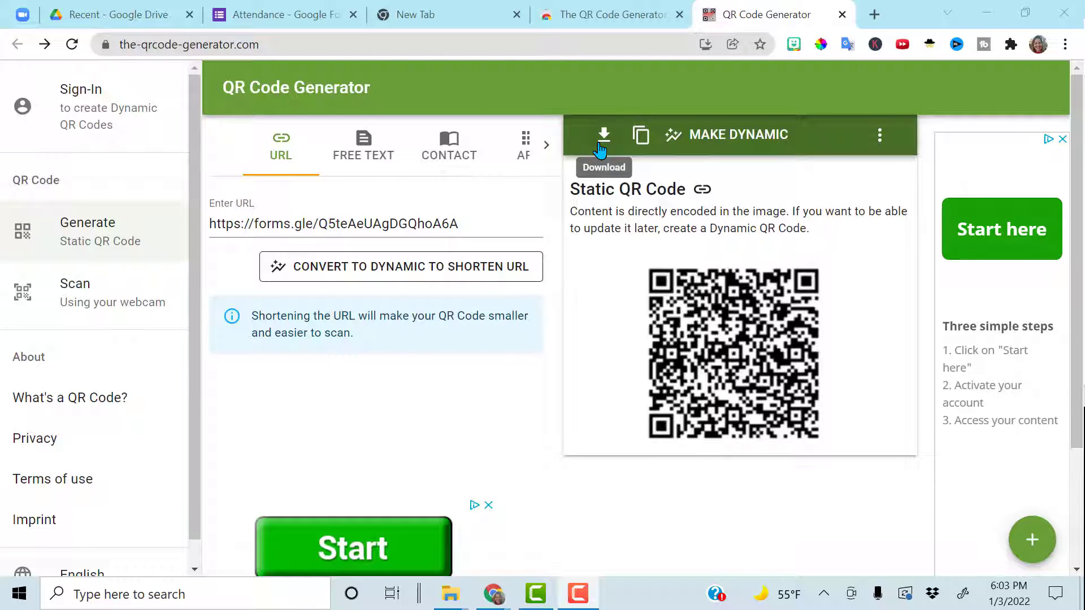
{"action": "left_click", "coordinate": [640, 135]}
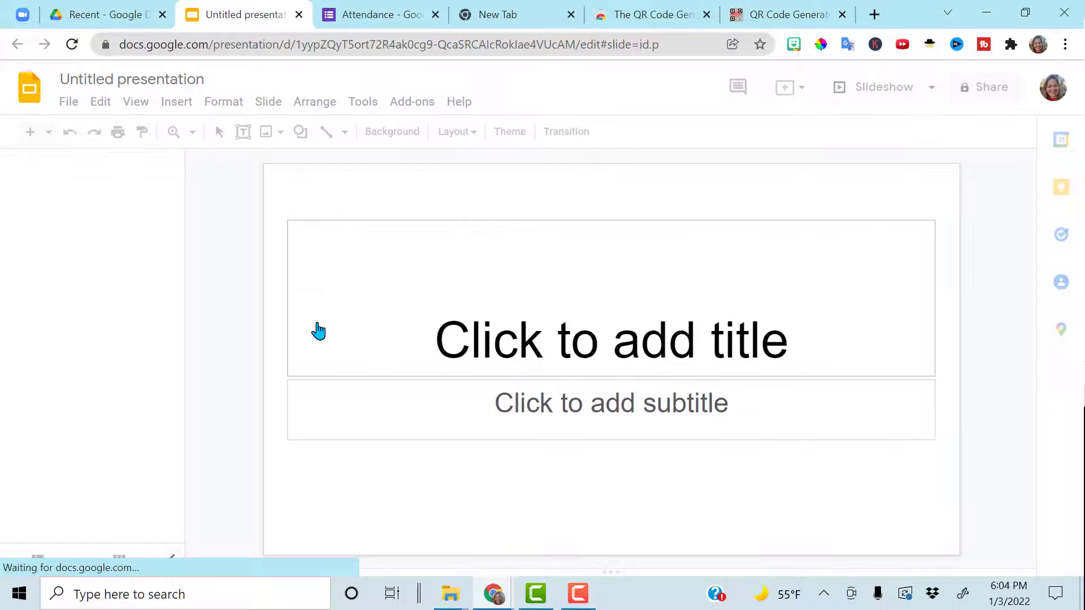
Insert the downloaded QR code image onto the first slide of a new presentation.
{"action": "left_click", "coordinate": [542, 132]}
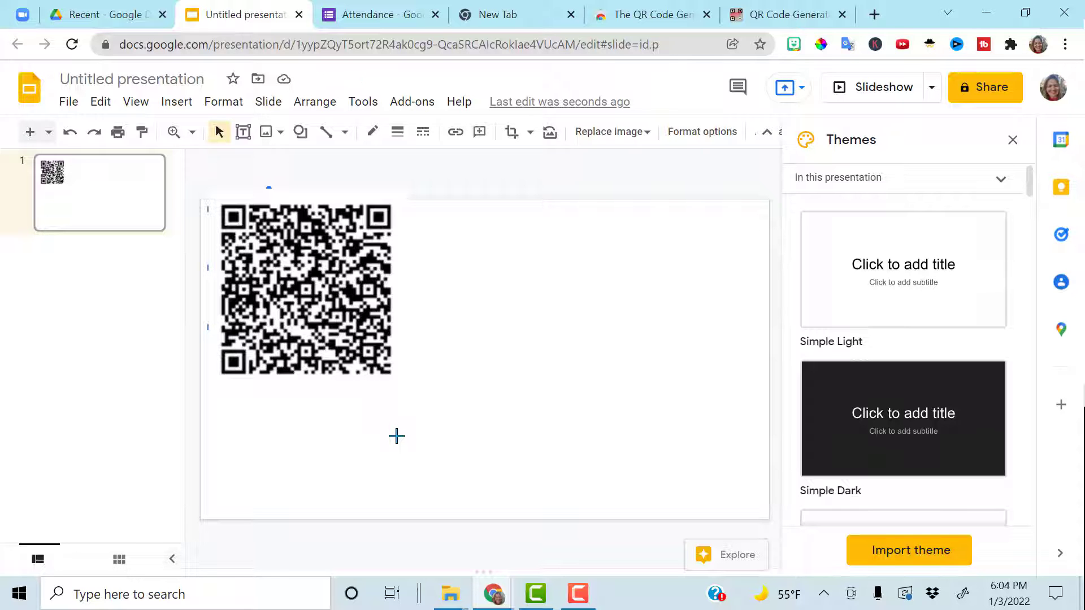
{"action": "left_click", "coordinate": [396, 437]}
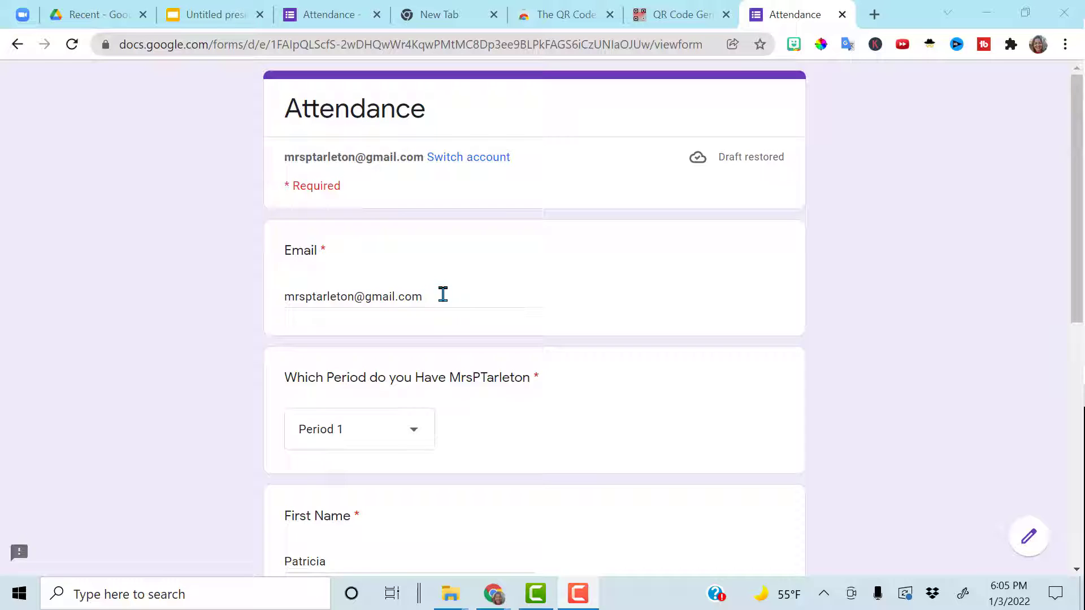
{"action": "mouse_move", "coordinate": [443, 444]}
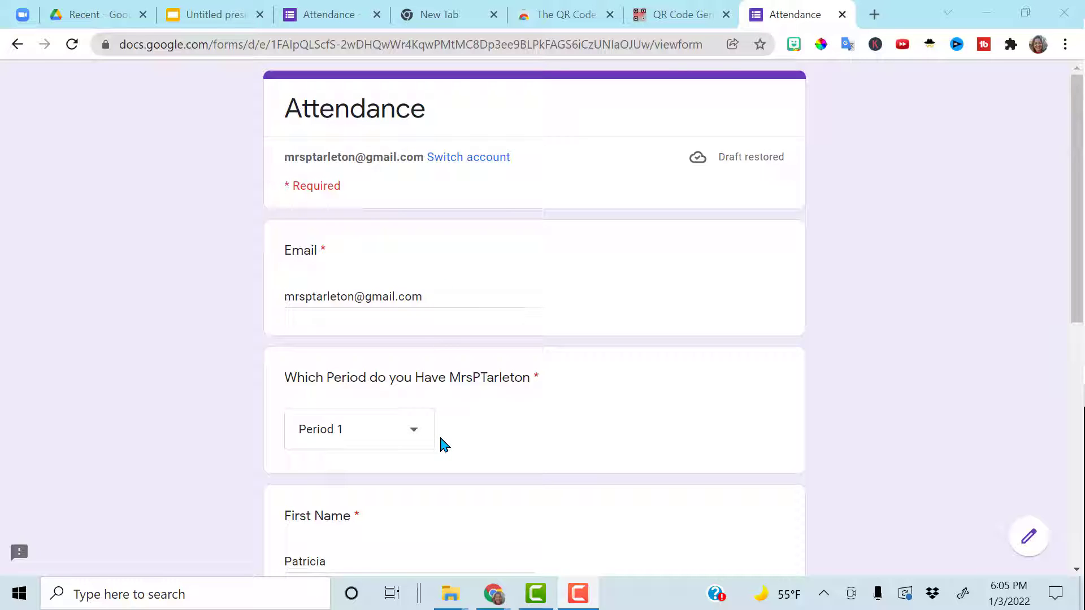
Answer the feeling question with Ready to Work and submit the test response.
{"action": "scroll", "scroll_direction": "down", "scroll_amount": 3}
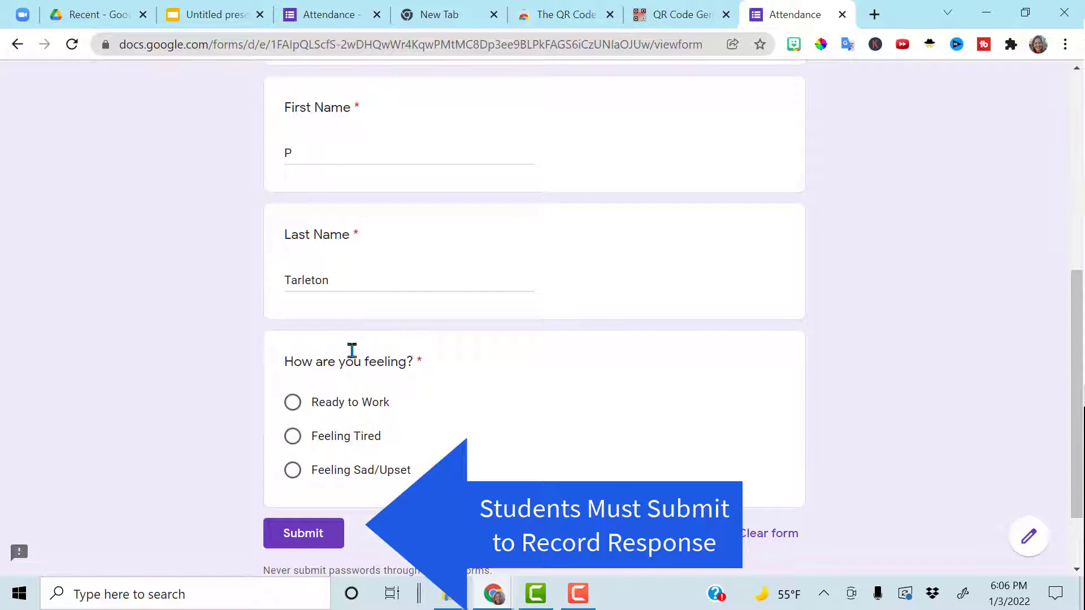
{"action": "left_click", "coordinate": [293, 402]}
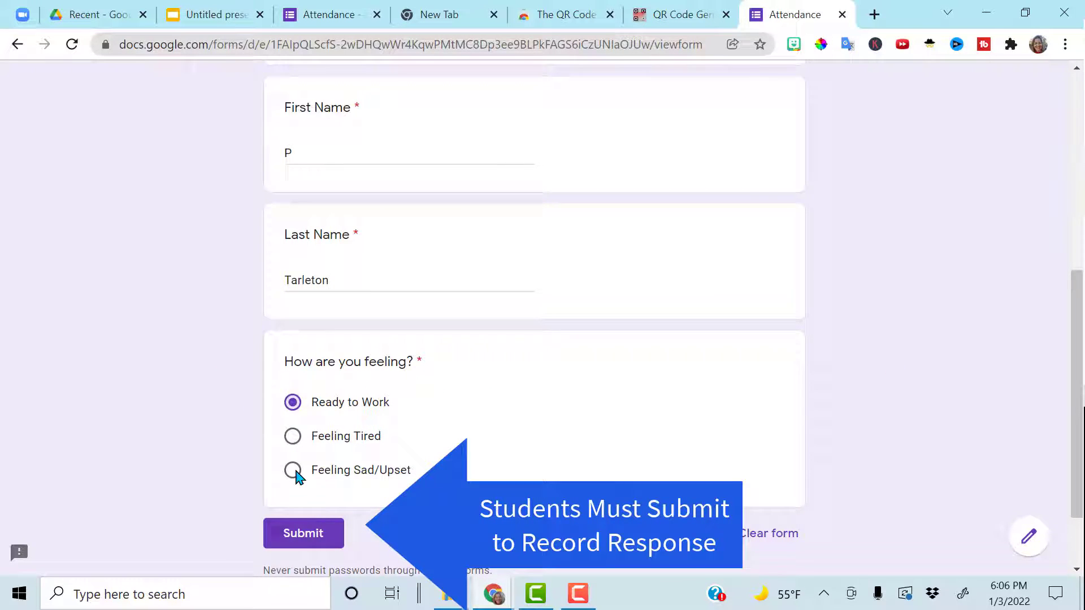
{"action": "left_click", "coordinate": [303, 533]}
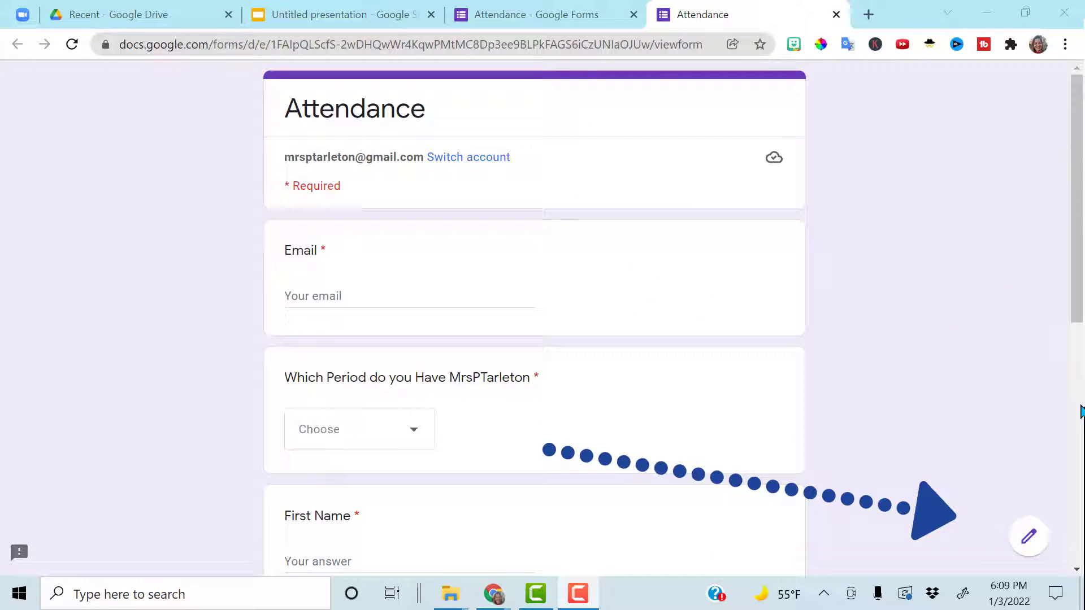
{"action": "mouse_move", "coordinate": [960, 551]}
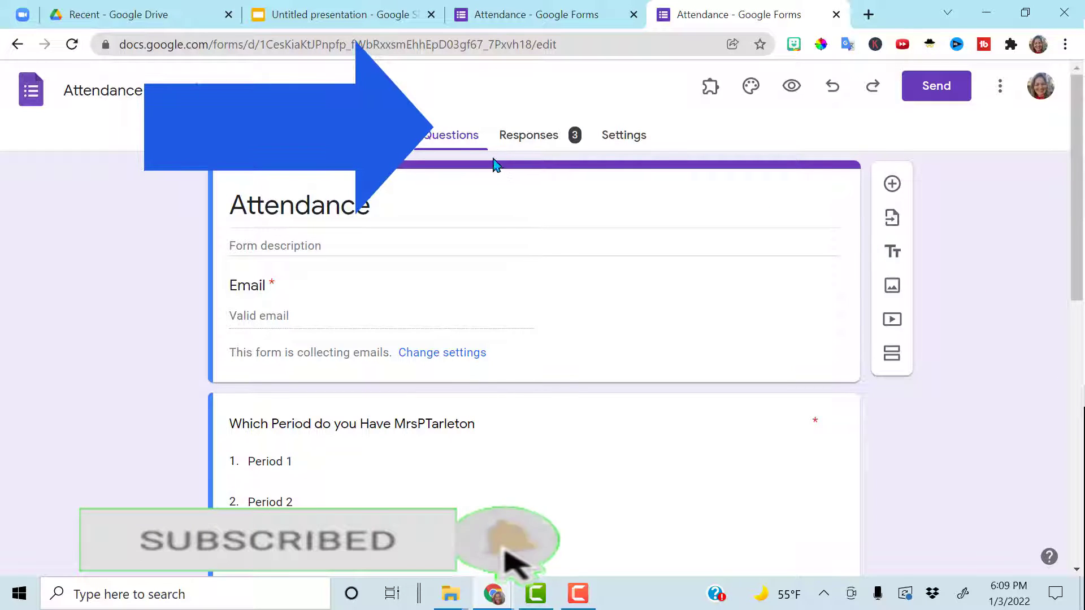
From the Responses tab, create a new linked 'Attendance (Responses)' spreadsheet.
{"action": "left_click", "coordinate": [529, 135]}
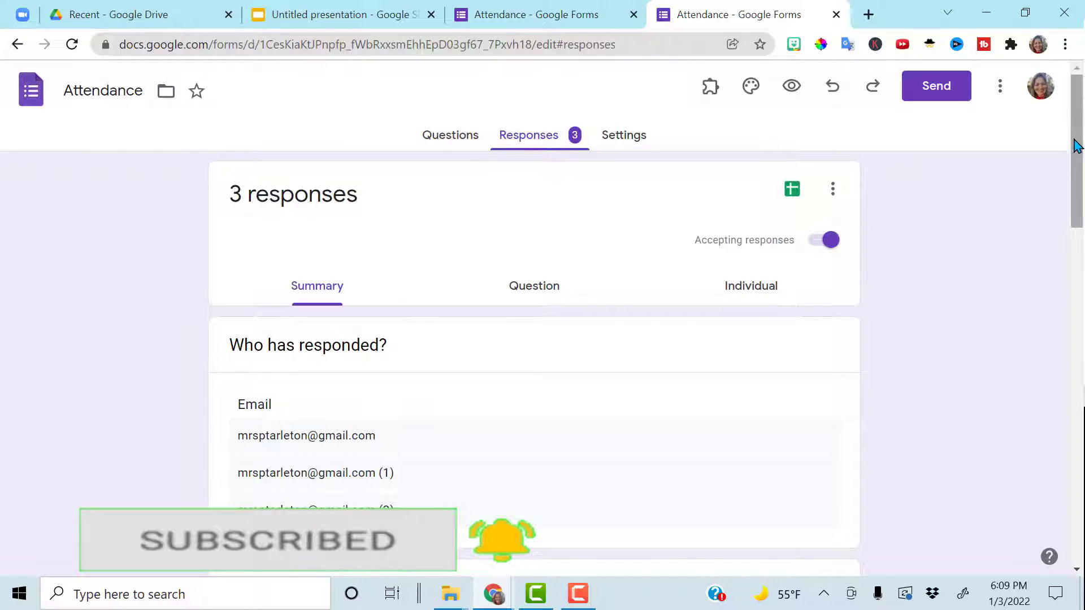
{"action": "scroll", "scroll_direction": "down", "scroll_amount": 3}
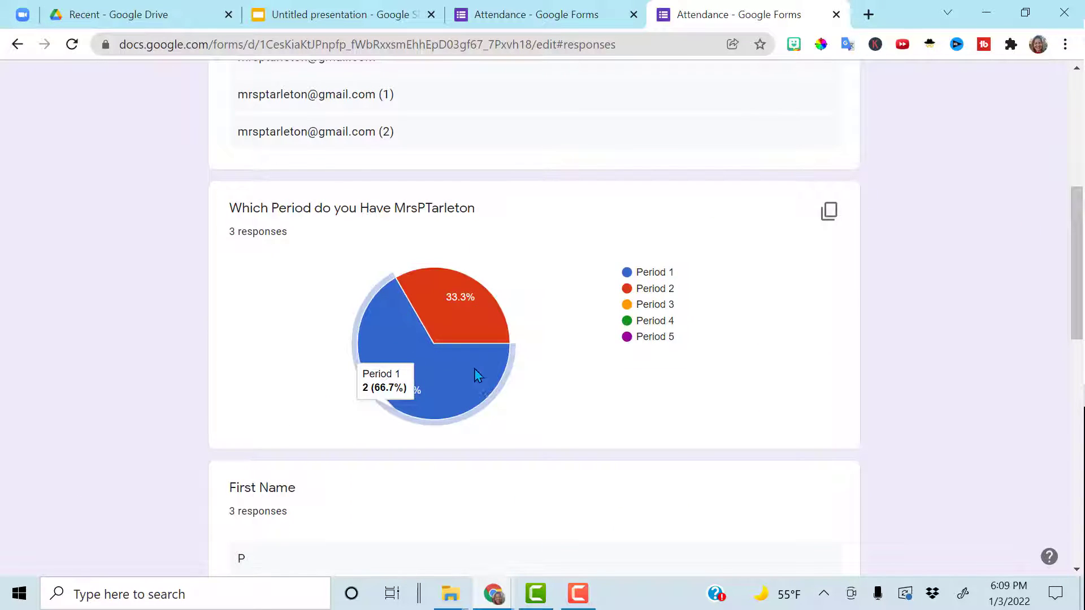
{"action": "scroll", "scroll_direction": "up", "scroll_amount": 3}
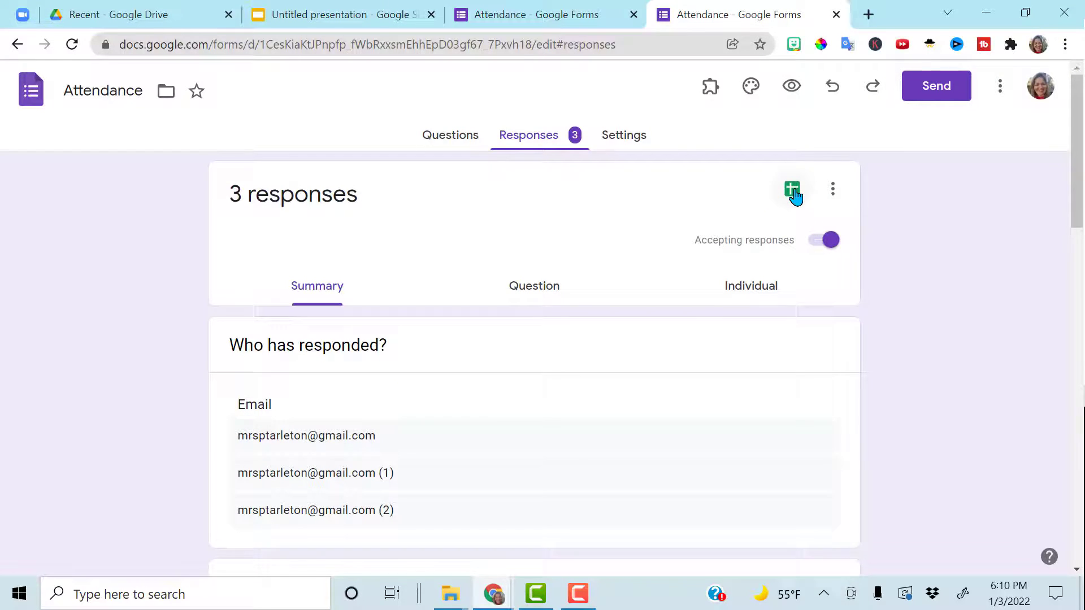
{"action": "left_click", "coordinate": [792, 189]}
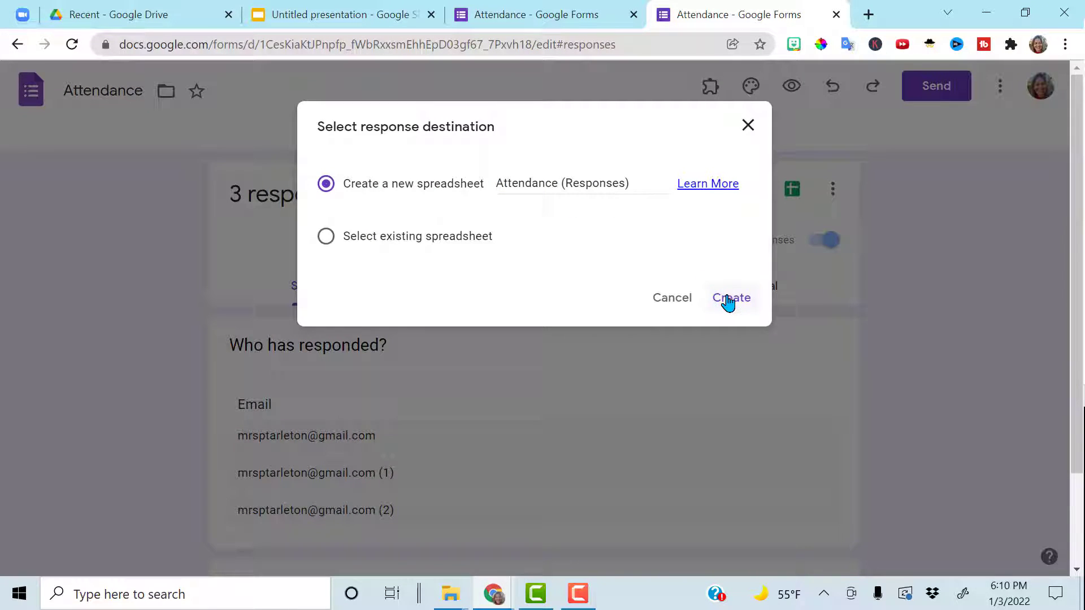
{"action": "left_click", "coordinate": [731, 298]}
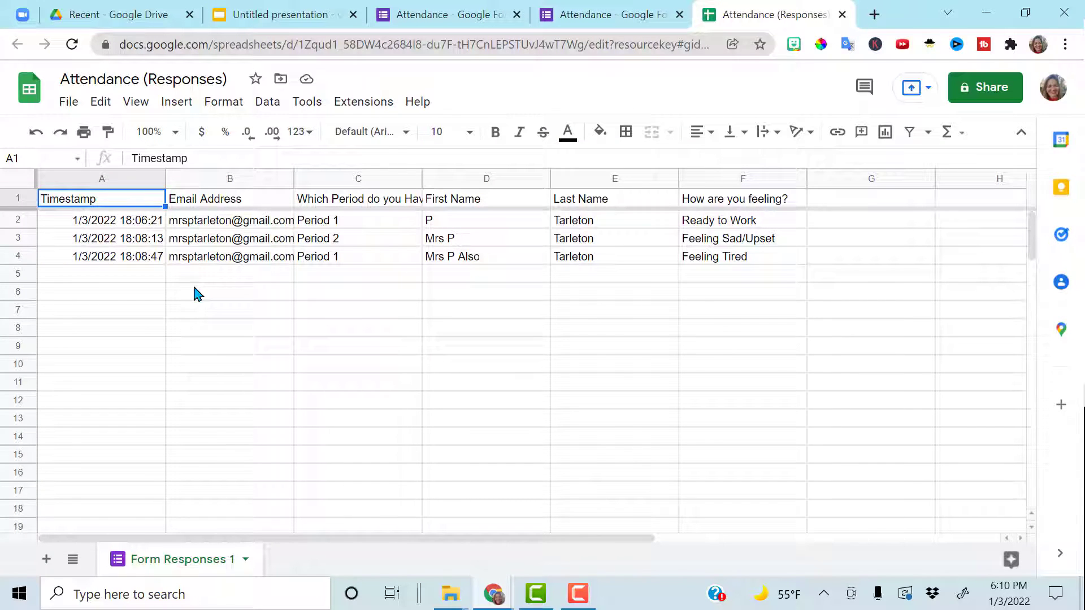
{"action": "mouse_move", "coordinate": [145, 247]}
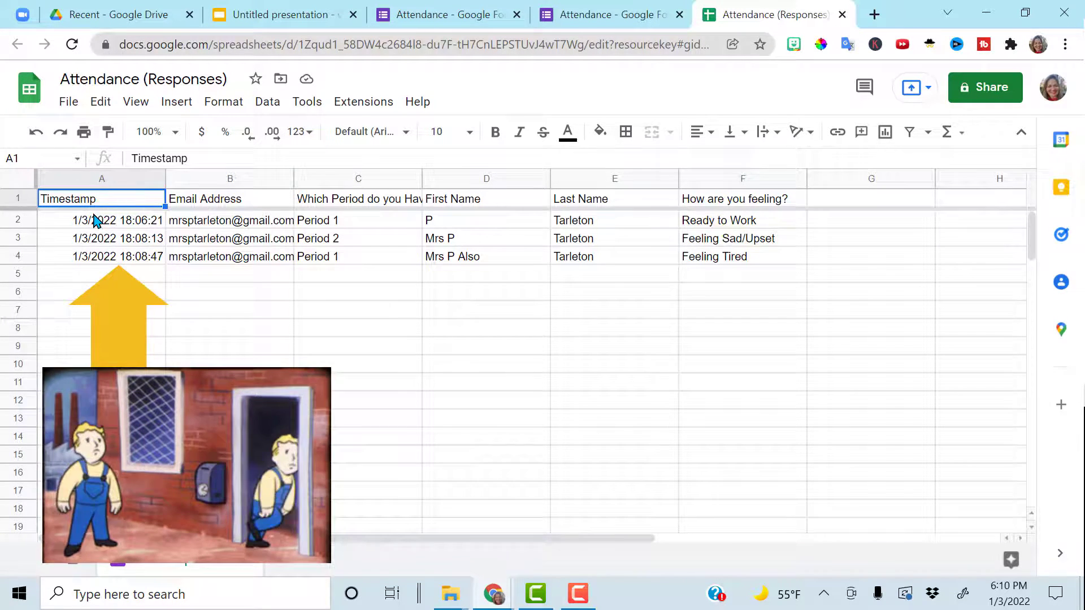
{"action": "mouse_move", "coordinate": [251, 318]}
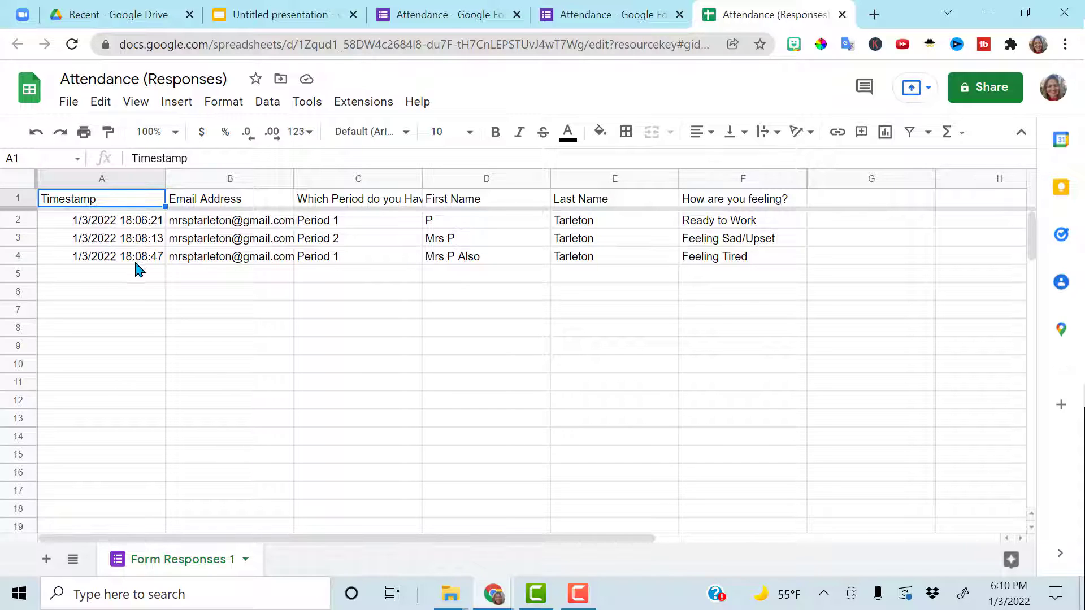
{"action": "mouse_move", "coordinate": [138, 250]}
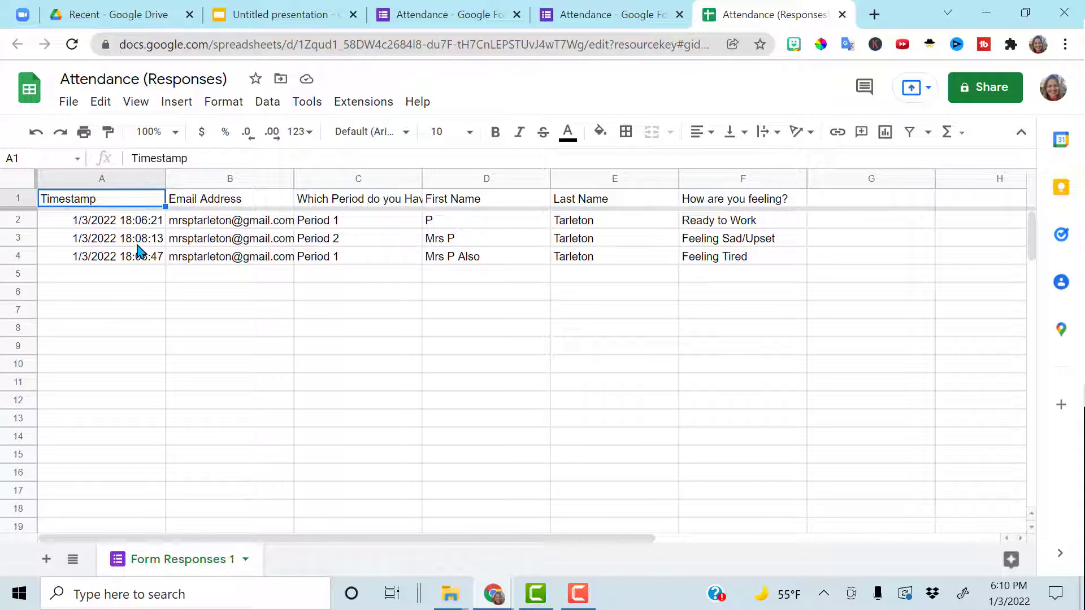
{"action": "mouse_move", "coordinate": [136, 226]}
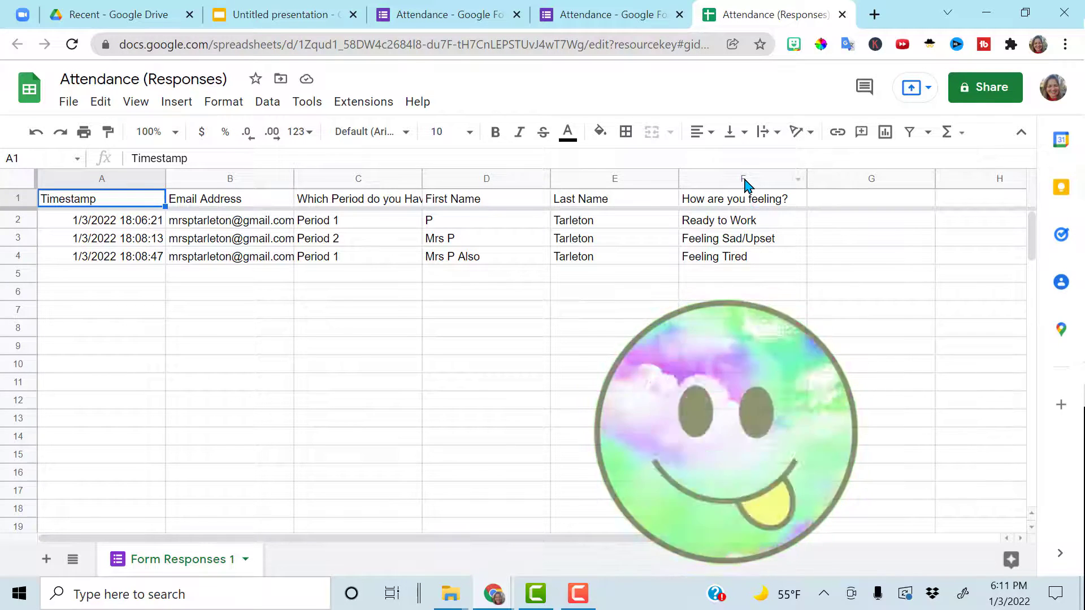
Add a conditional rule on column F: text containing 'Ready to Work' fills green.
{"action": "left_click", "coordinate": [742, 179]}
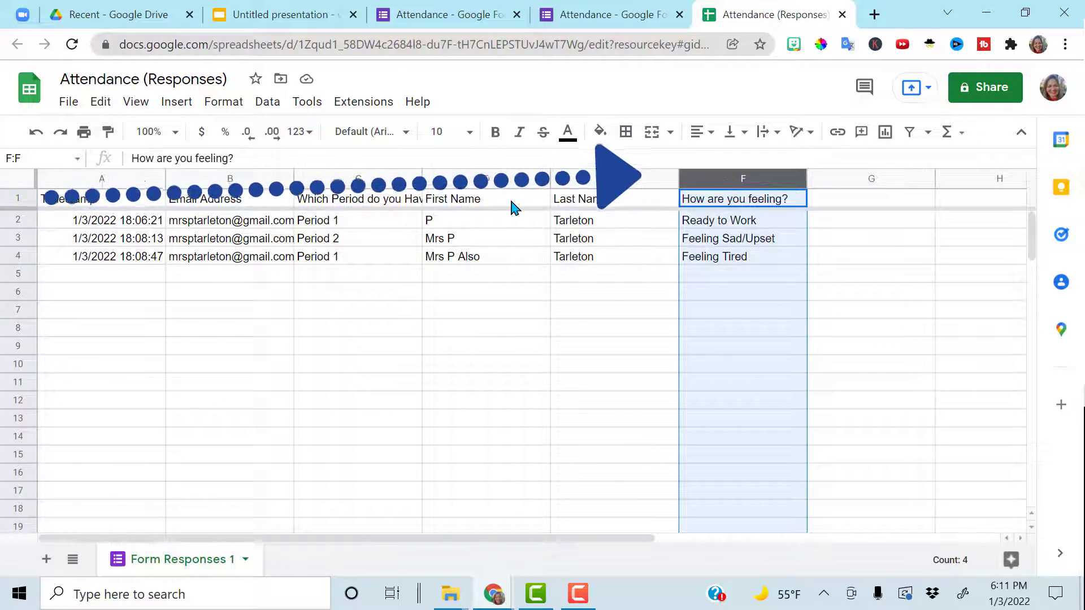
{"action": "left_click", "coordinate": [223, 102]}
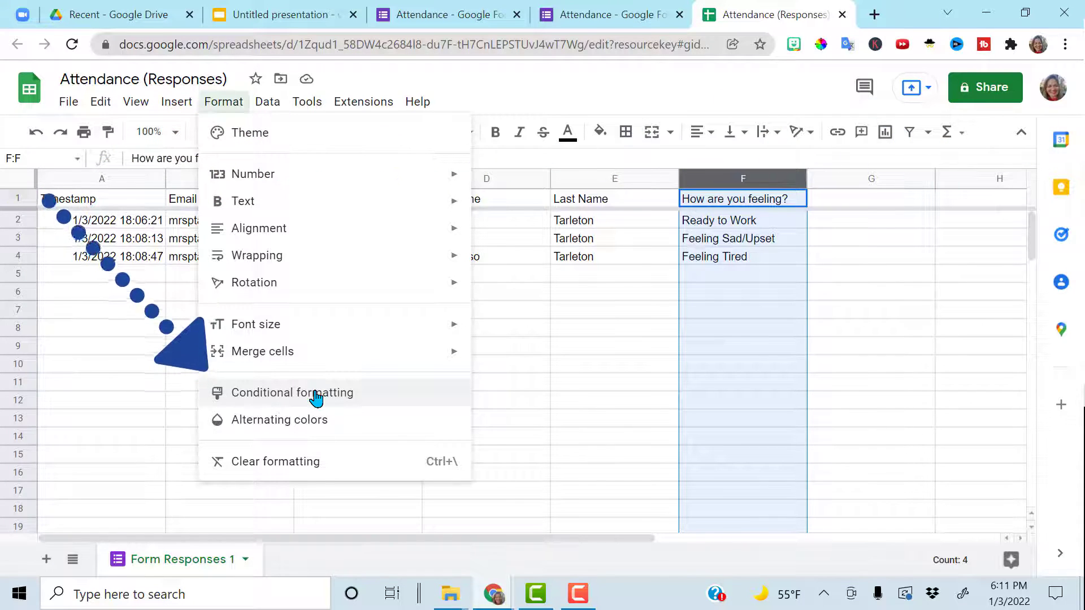
{"action": "left_click", "coordinate": [293, 393]}
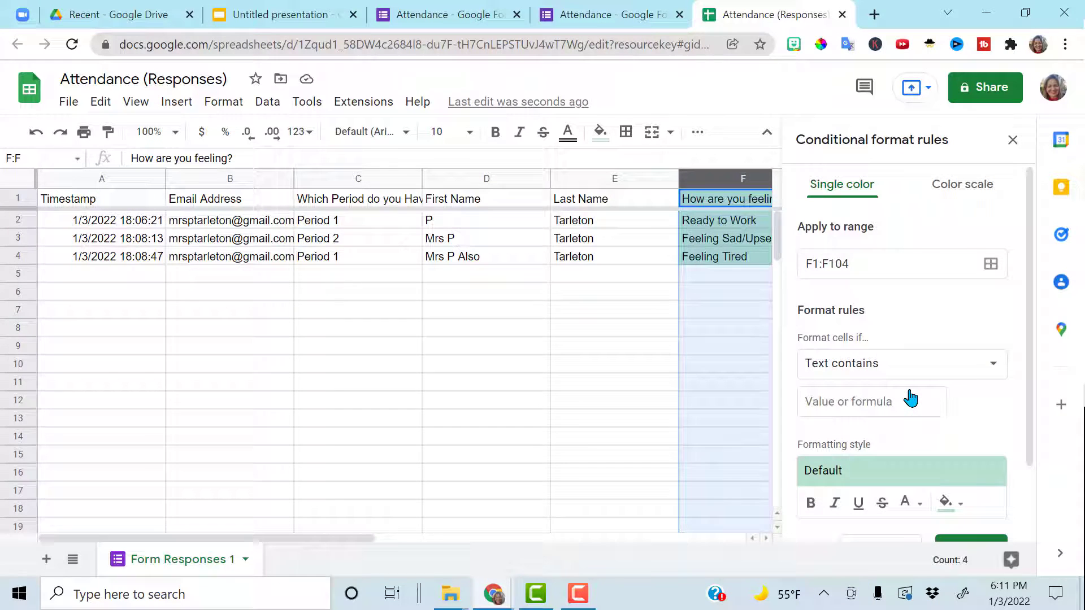
{"action": "left_click", "coordinate": [871, 402]}
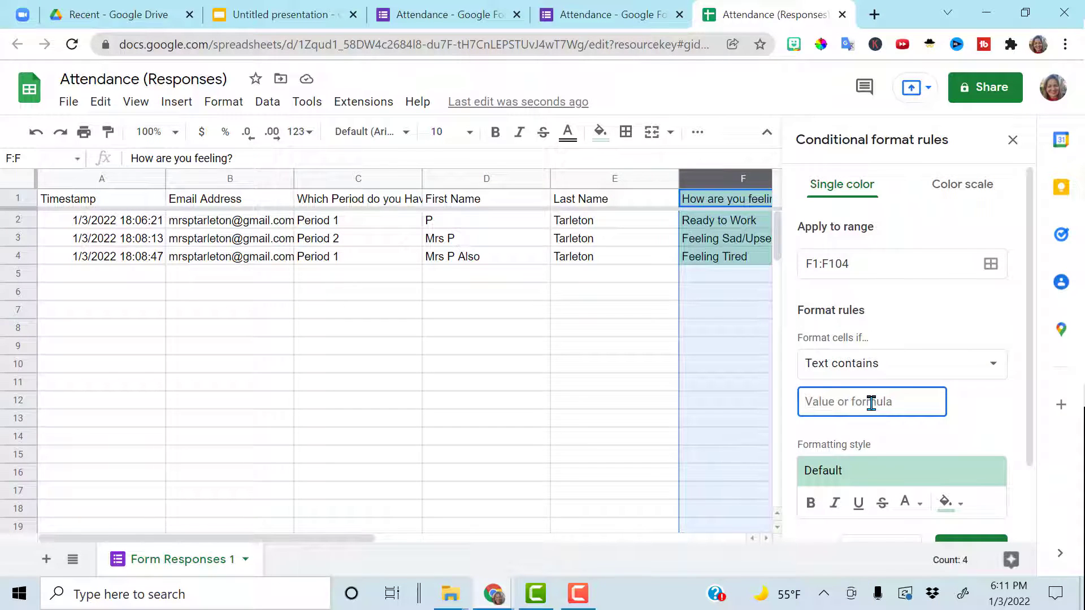
{"action": "type", "text": "Ready to Work"}
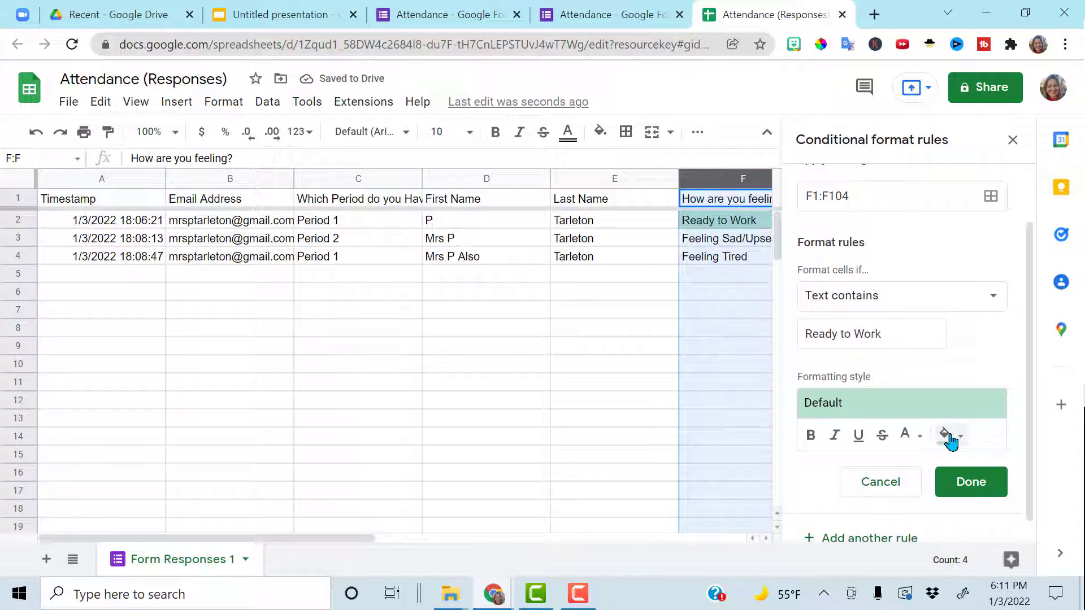
{"action": "left_click", "coordinate": [946, 435]}
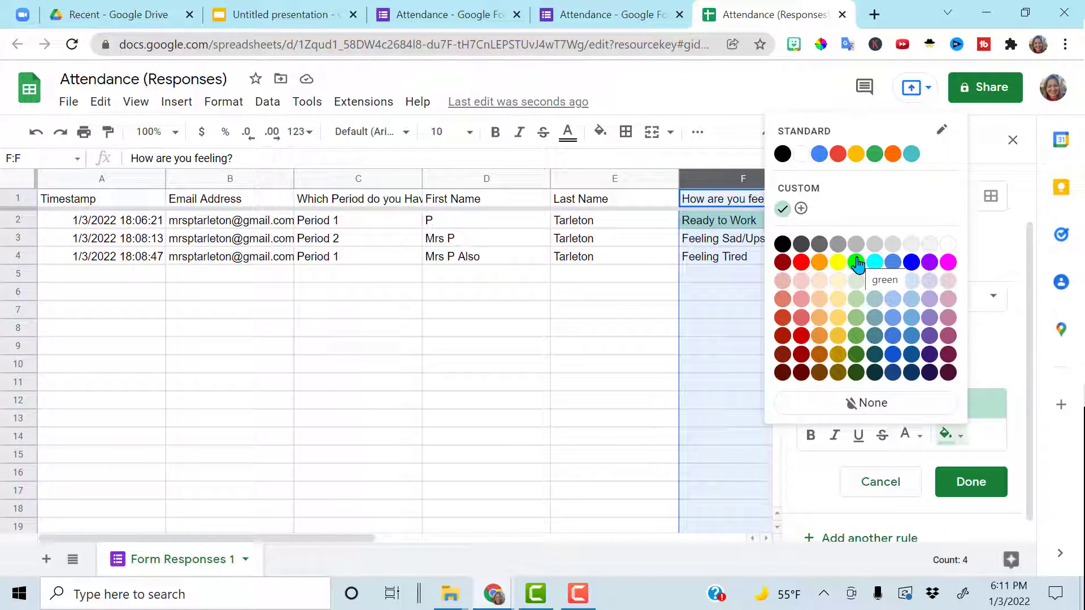
{"action": "left_click", "coordinate": [838, 262]}
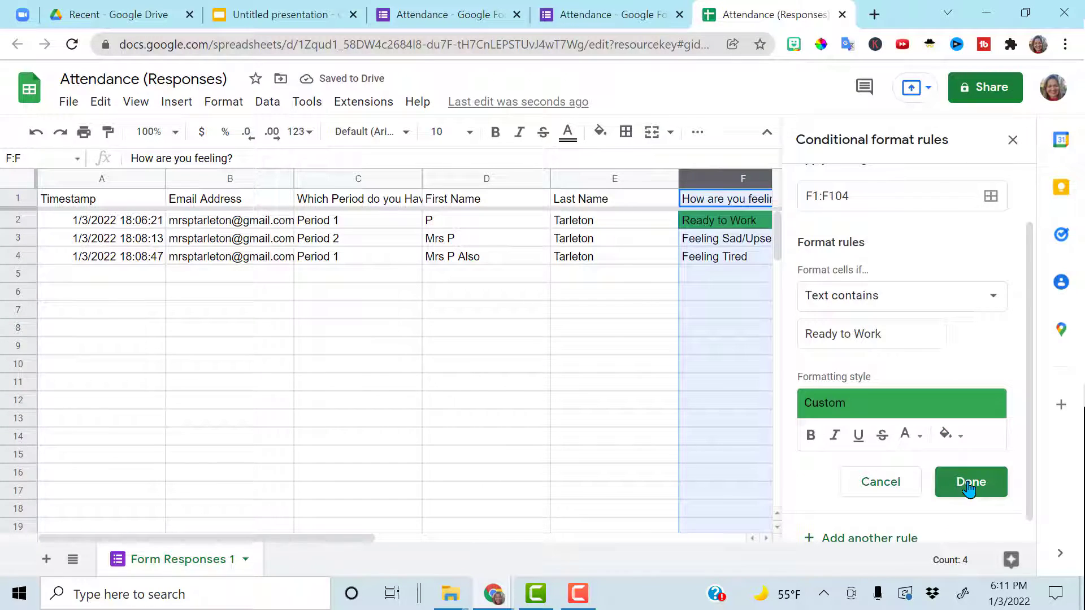
{"action": "left_click", "coordinate": [971, 481]}
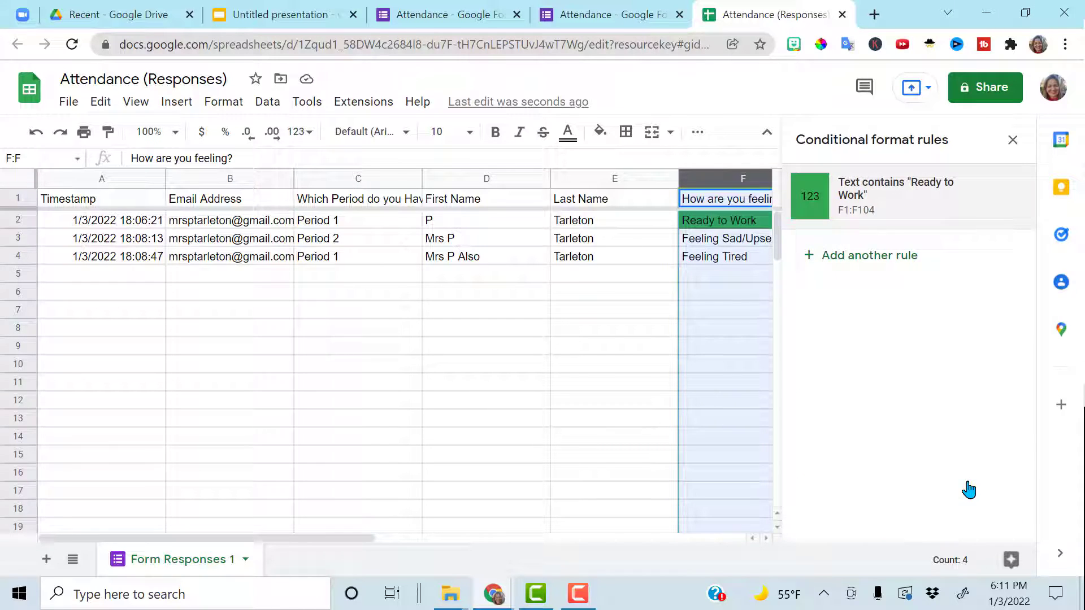
{"action": "mouse_move", "coordinate": [898, 263]}
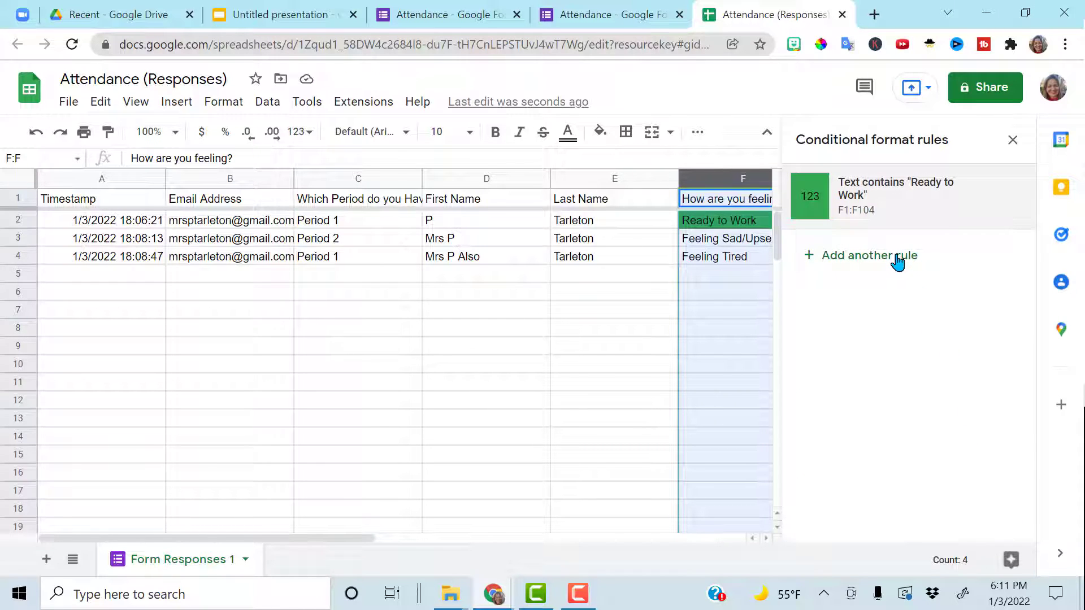
Add a second rule on column F: text containing 'Feeling Tired' fills yellow.
{"action": "left_click", "coordinate": [870, 256]}
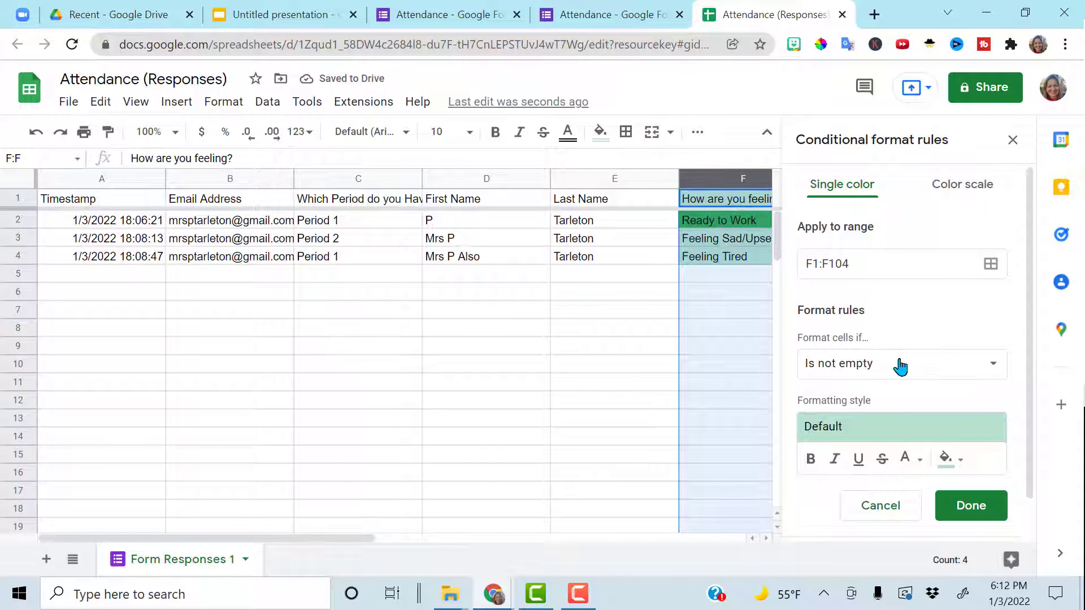
{"action": "left_click", "coordinate": [900, 363]}
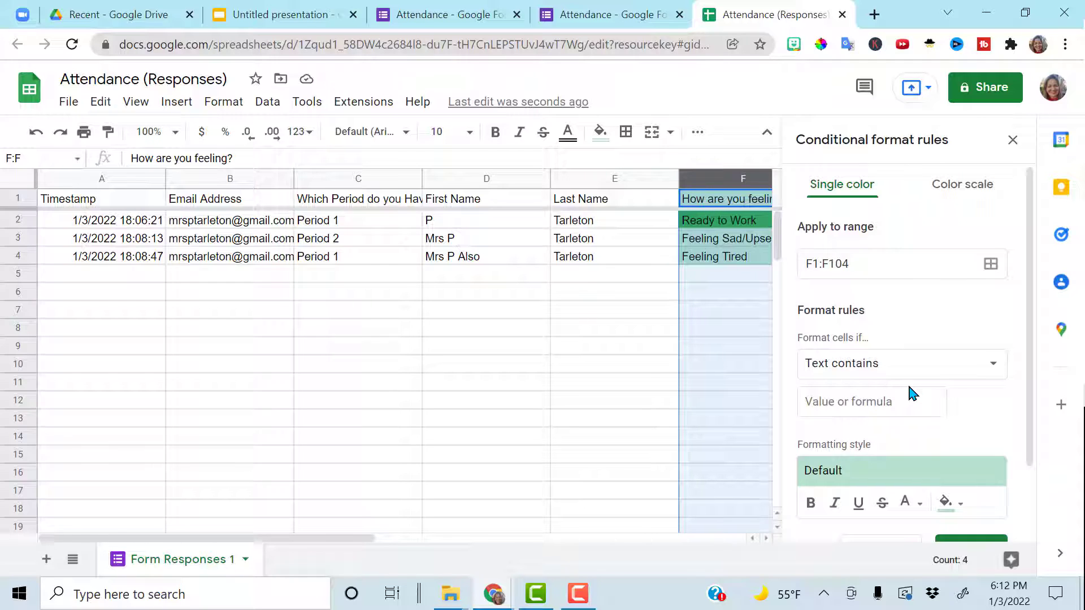
{"action": "left_click", "coordinate": [870, 402]}
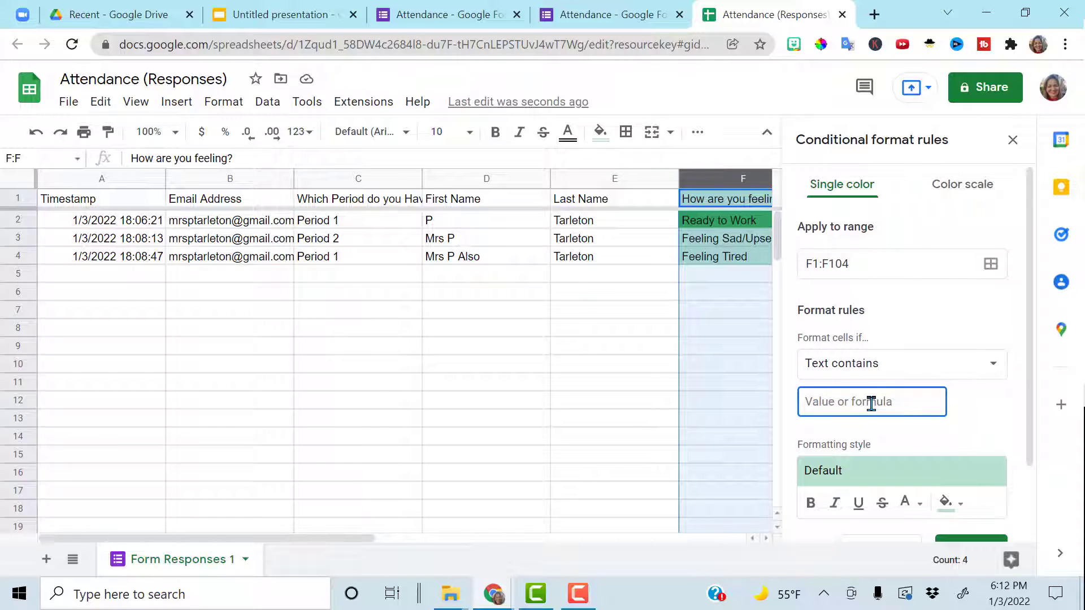
{"action": "type", "text": "Feeling"}
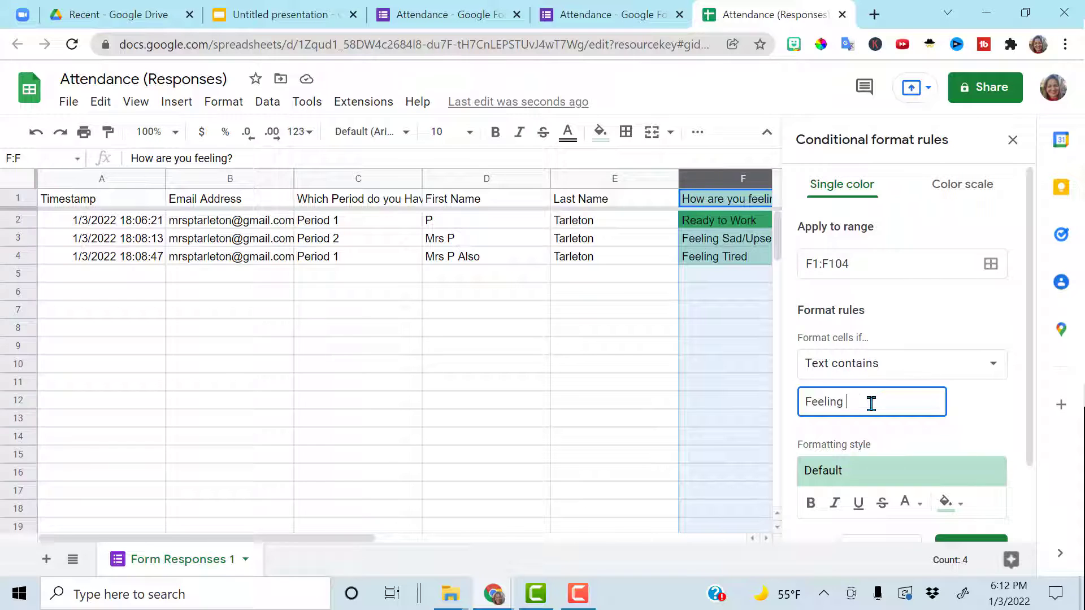
{"action": "type", "text": "Tired"}
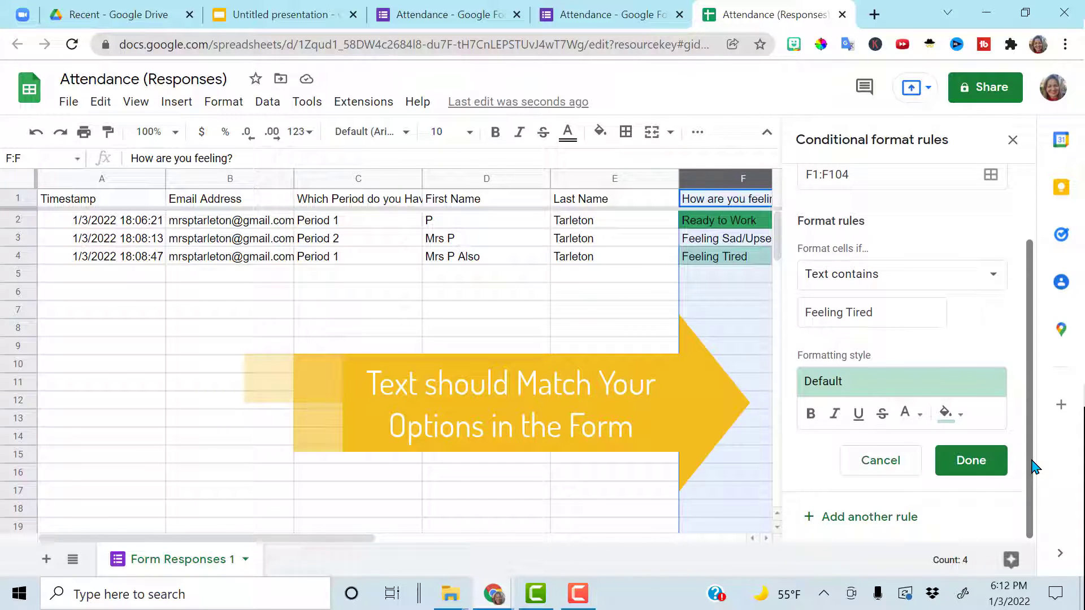
{"action": "left_click", "coordinate": [946, 413]}
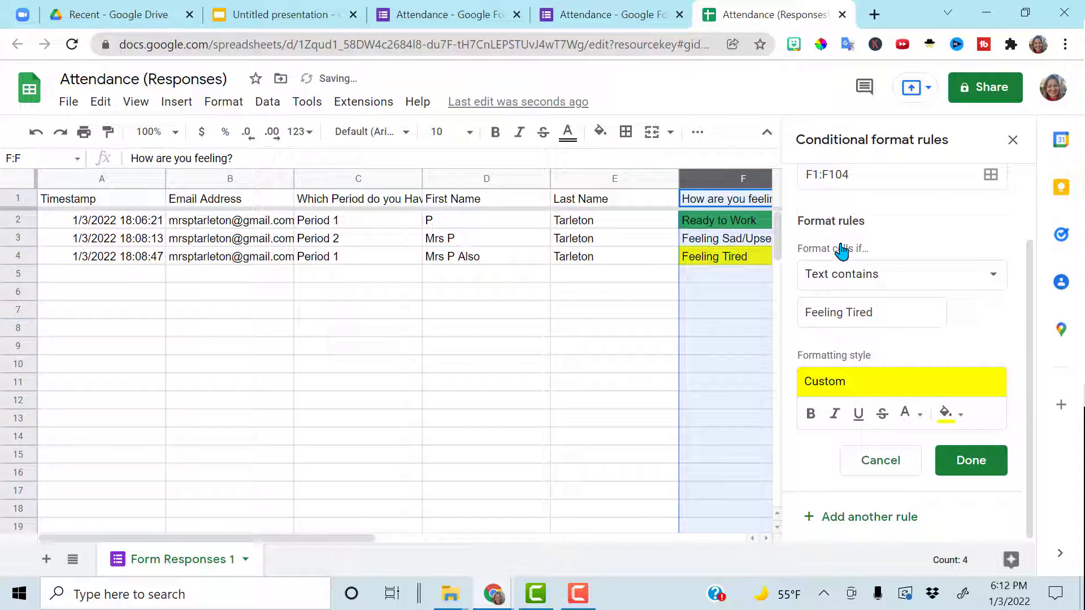
{"action": "left_click", "coordinate": [970, 460]}
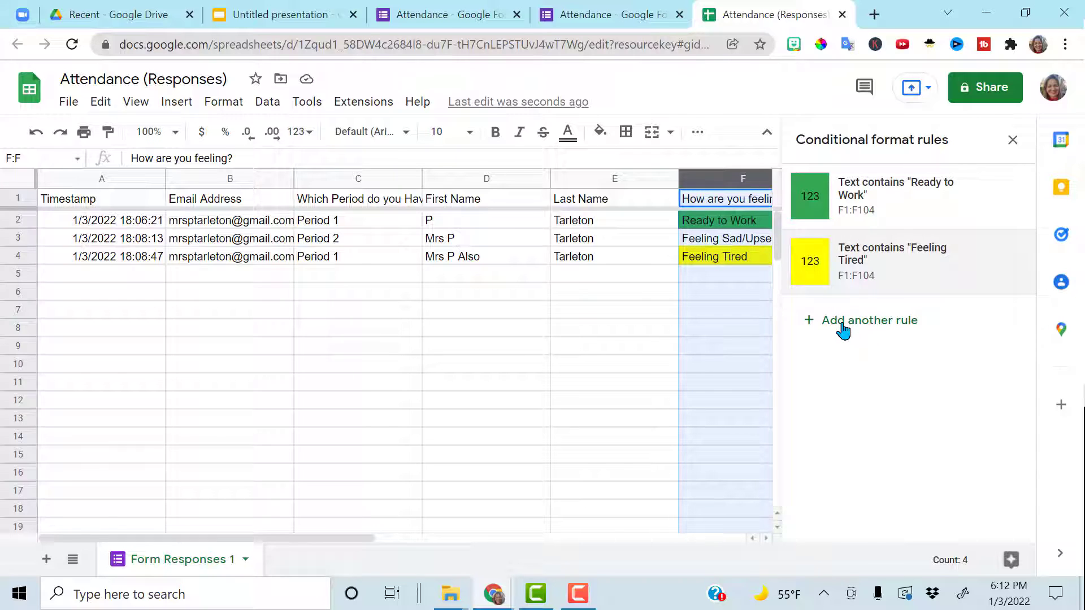
Add a third 'Text contains' rule for 'Feeling Sad/Upset' with red fill, then close the panel.
{"action": "left_click", "coordinate": [870, 320]}
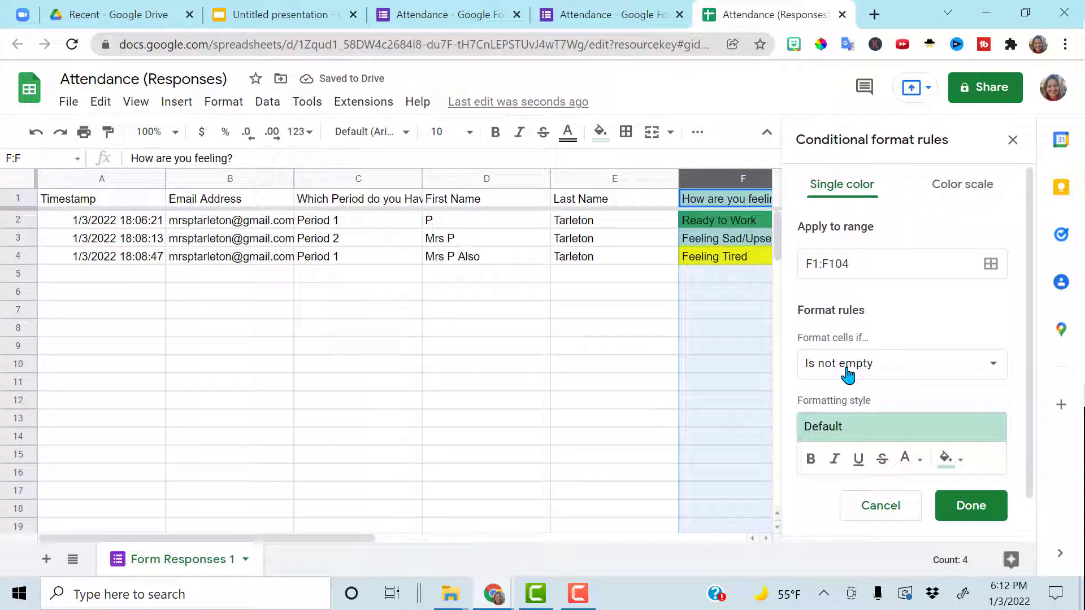
{"action": "left_click", "coordinate": [901, 363]}
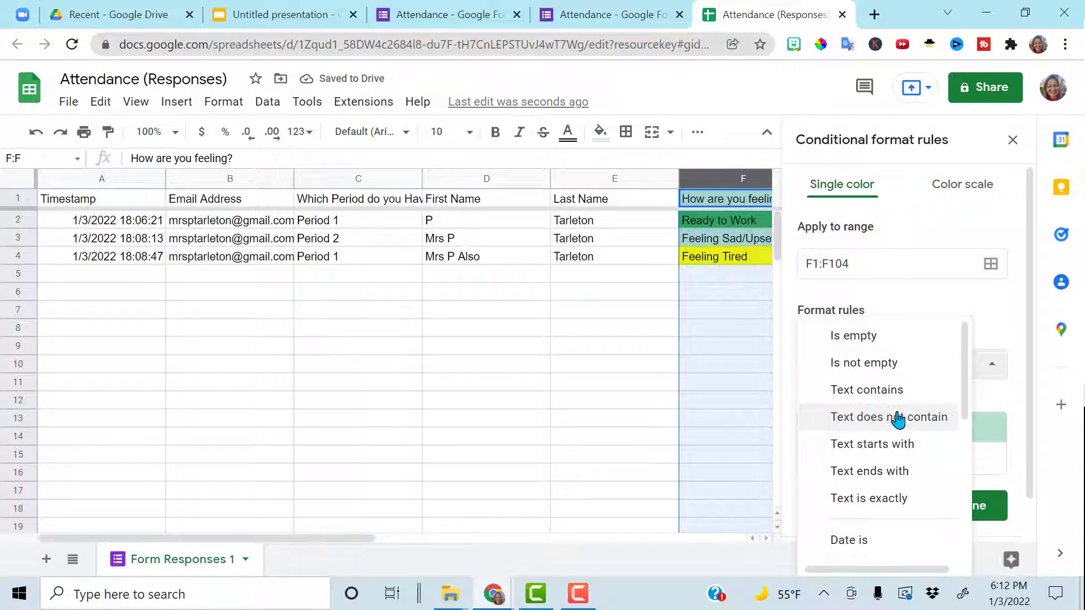
{"action": "left_click", "coordinate": [866, 389]}
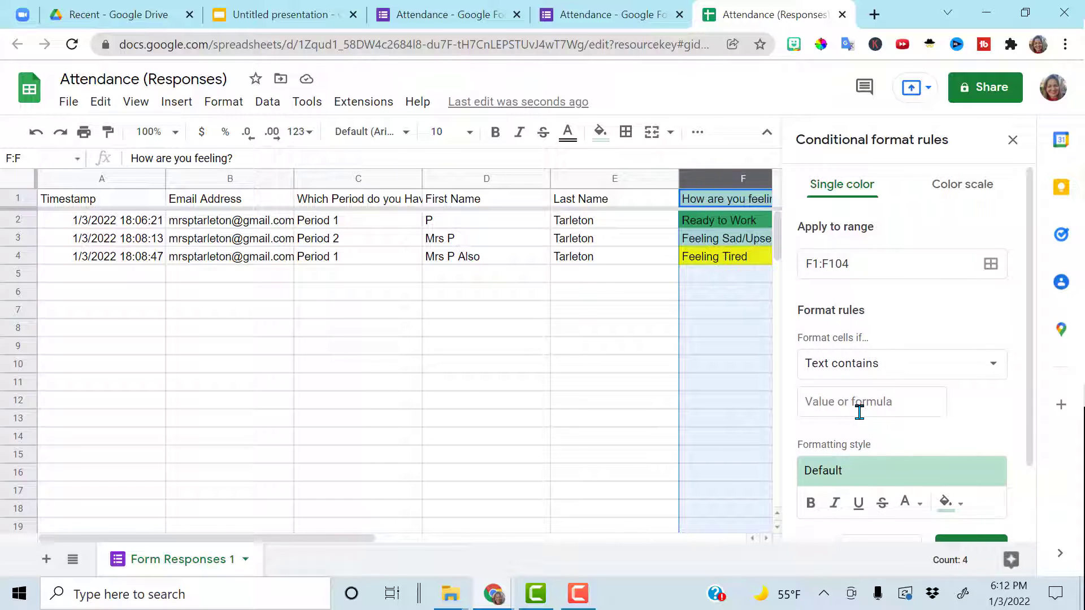
{"action": "left_click", "coordinate": [871, 402]}
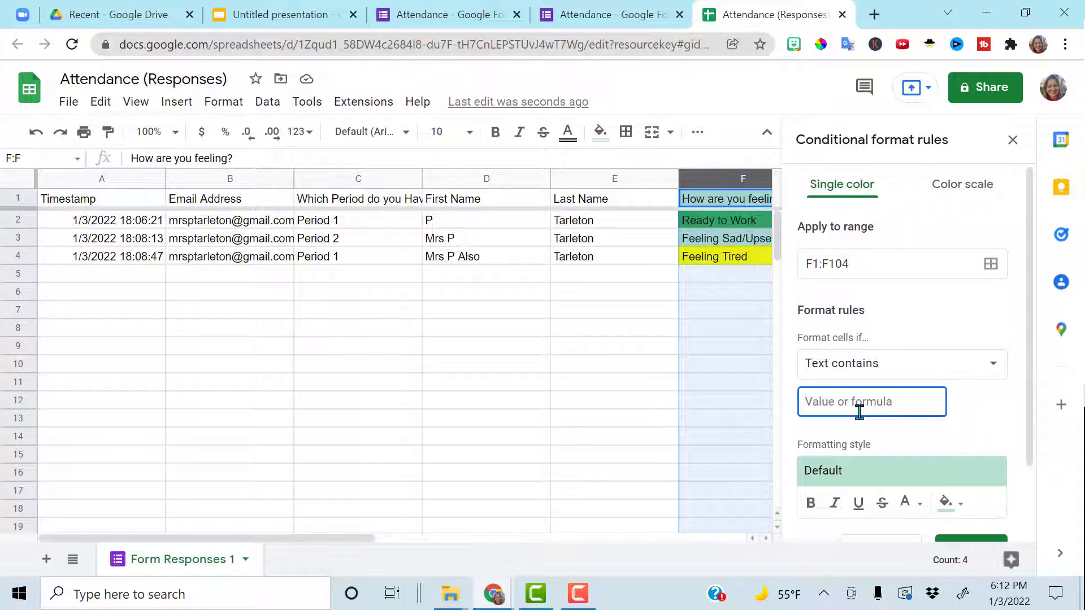
{"action": "type", "text": "Feeling Sad/"}
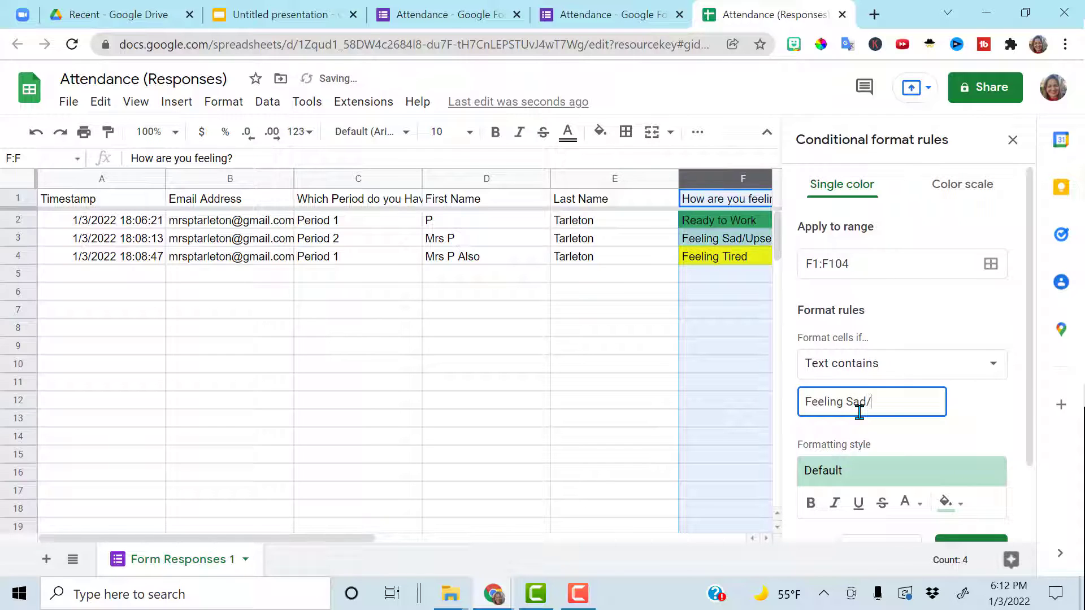
{"action": "type", "text": "Upset"}
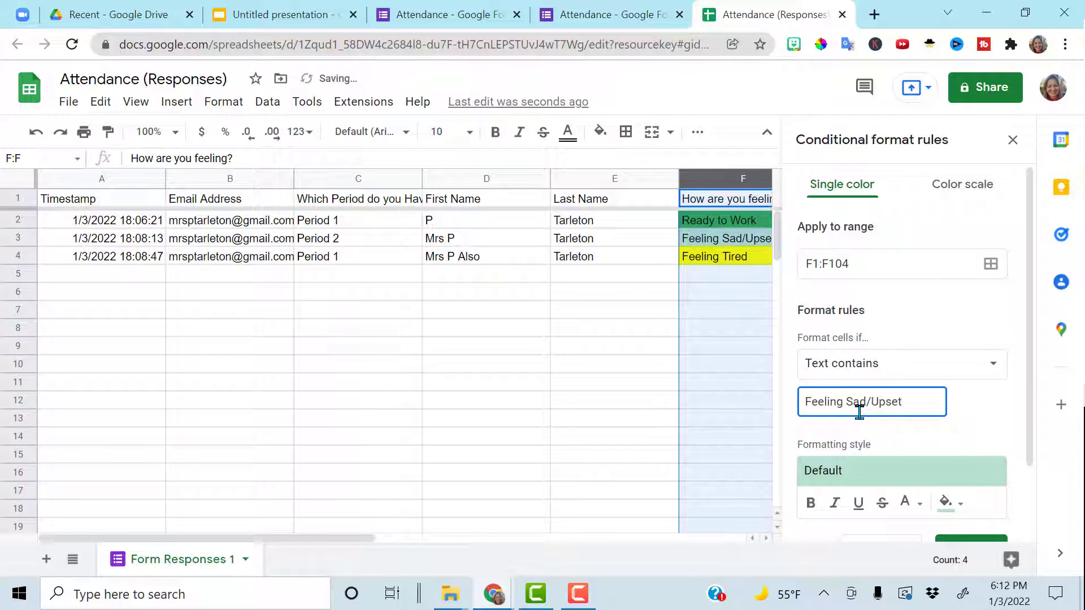
{"action": "scroll", "scroll_direction": "down", "scroll_amount": 3}
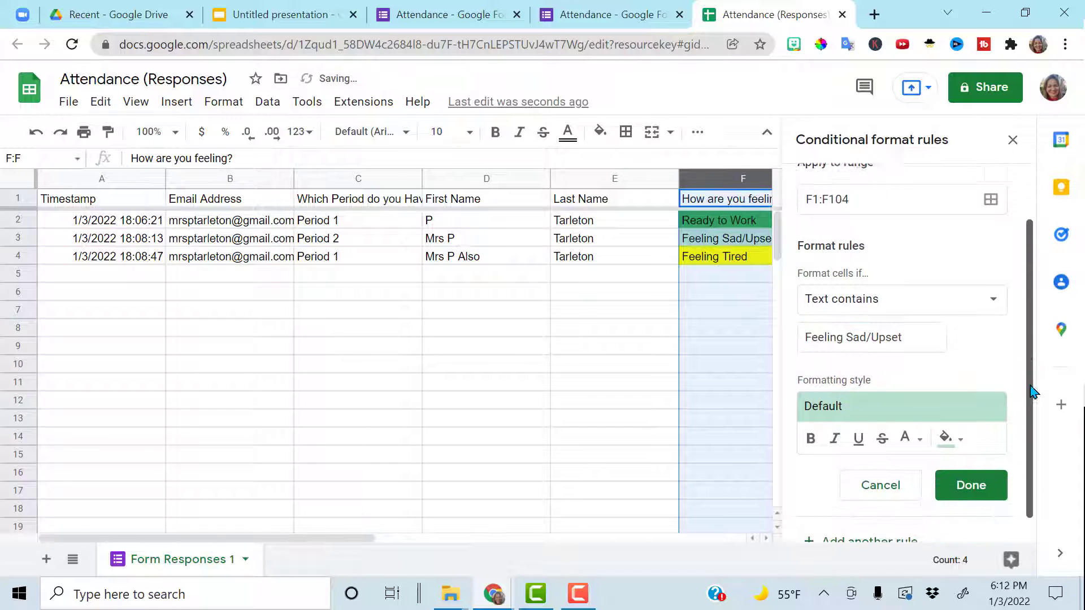
{"action": "left_click", "coordinate": [944, 438]}
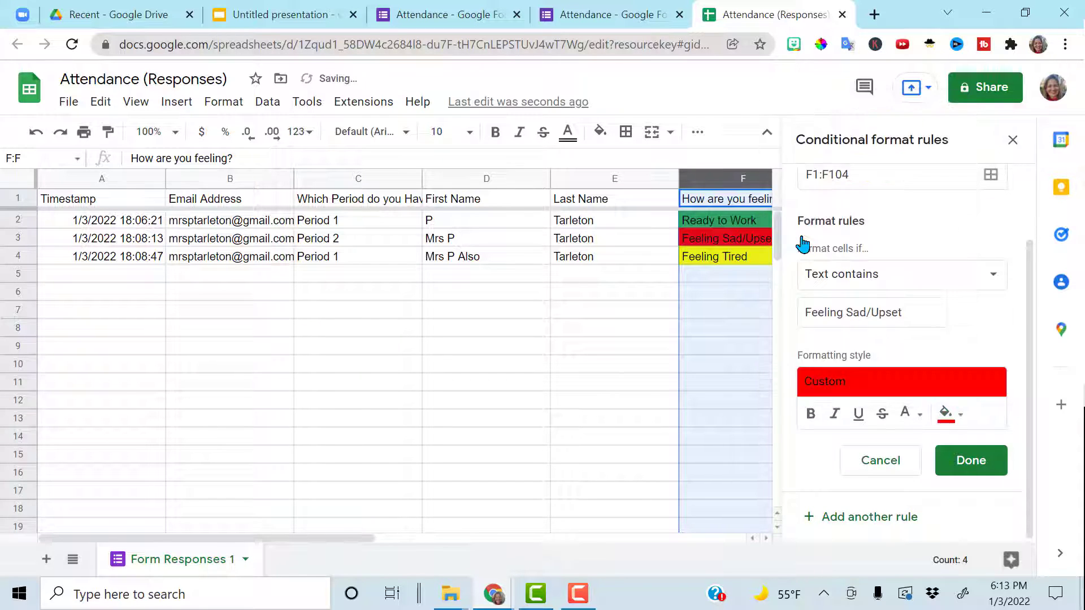
{"action": "left_click", "coordinate": [971, 460]}
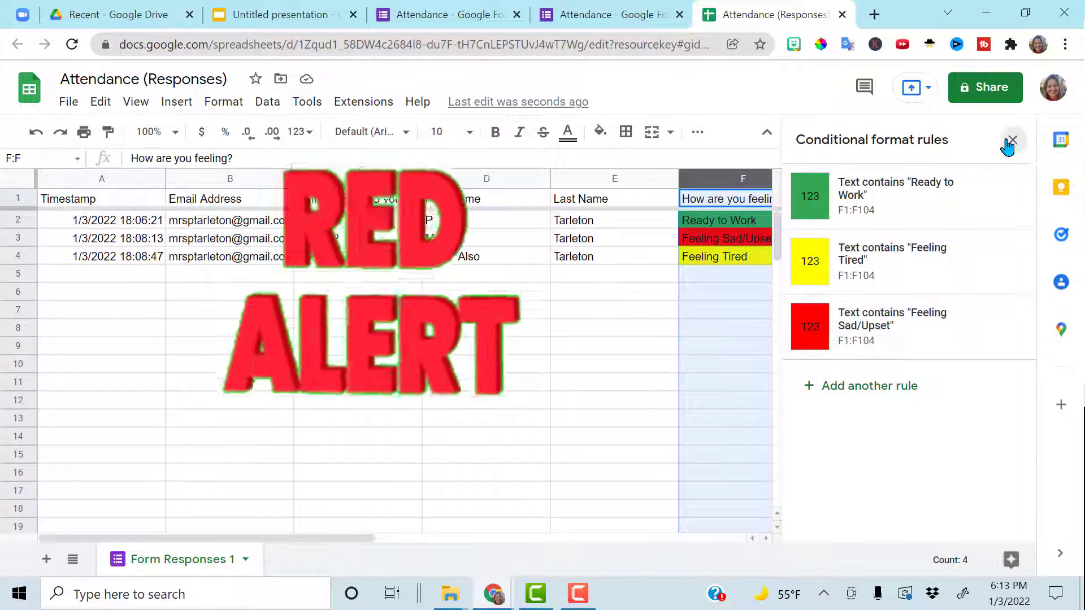
{"action": "left_click", "coordinate": [1012, 139]}
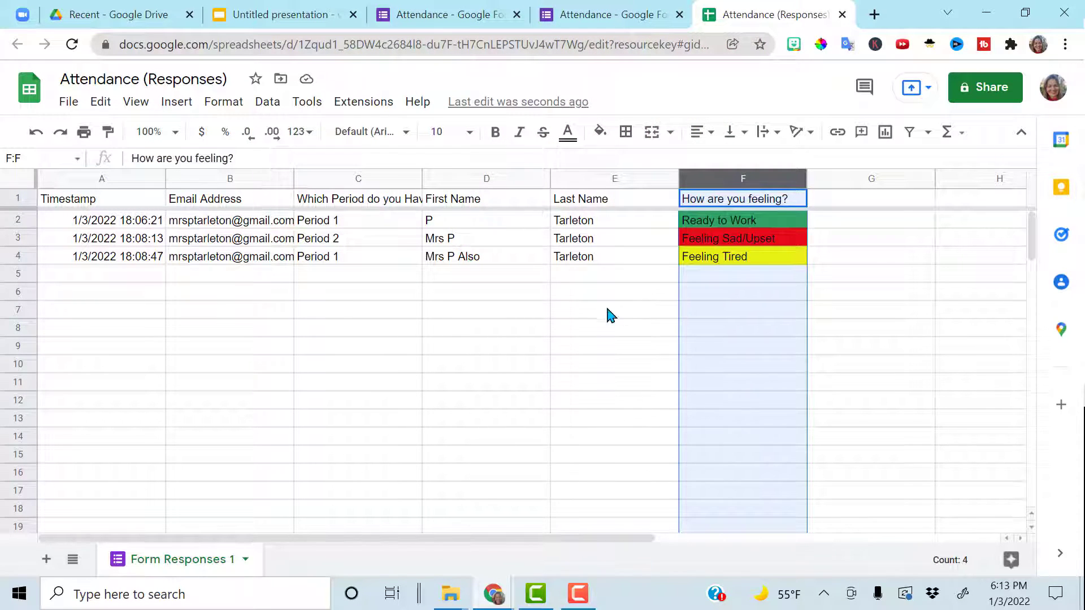
{"action": "mouse_move", "coordinate": [413, 318]}
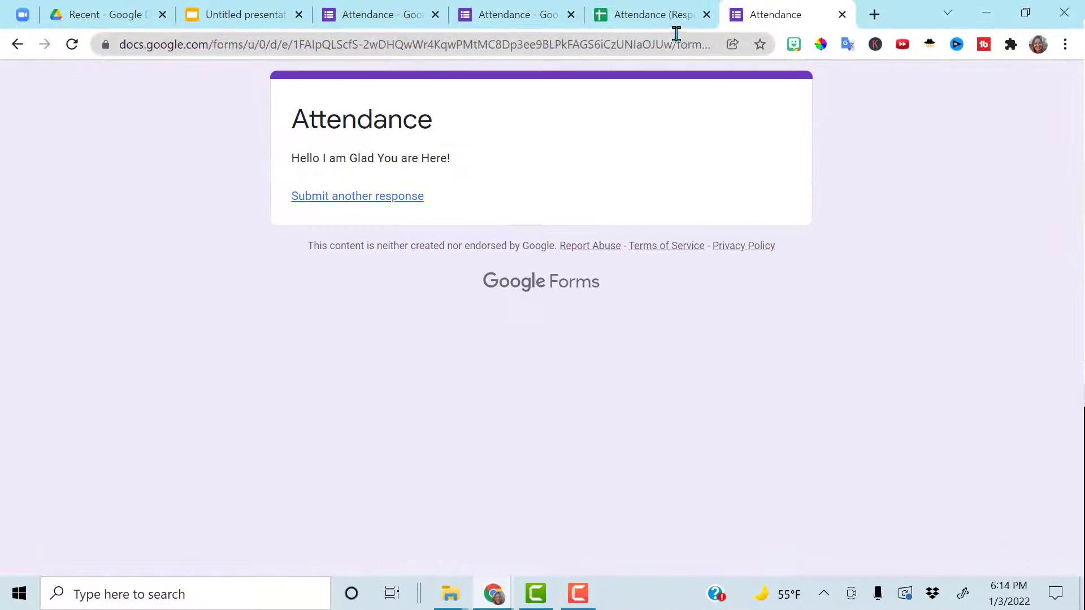
Switch to the Attendance (Responses) spreadsheet tab to see the new Period 3 row.
{"action": "left_click", "coordinate": [647, 15]}
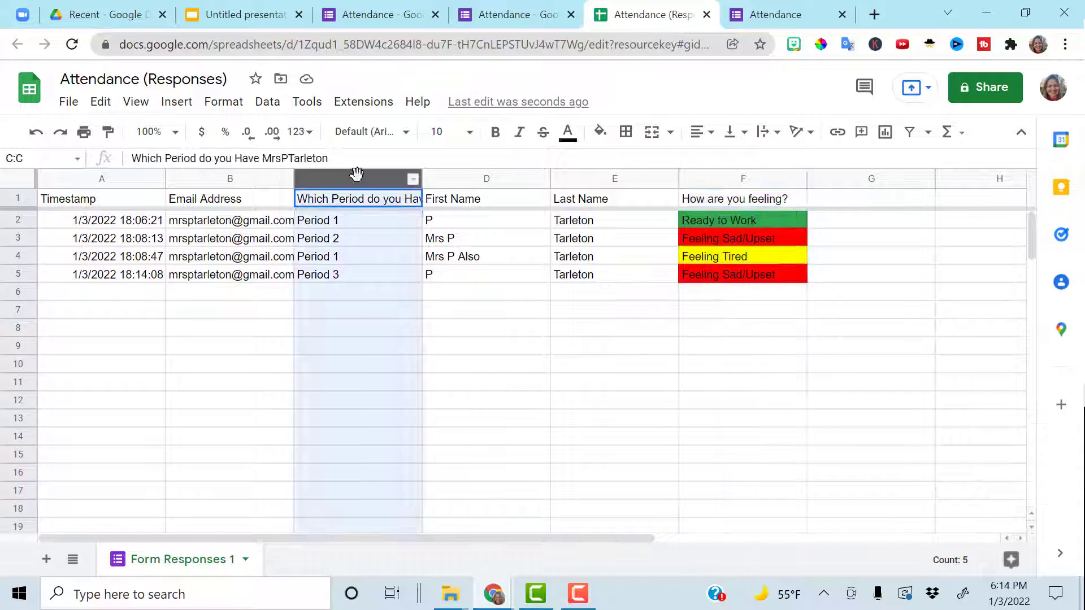
Sort the whole sheet by the period column, A to Z.
{"action": "left_click", "coordinate": [267, 102]}
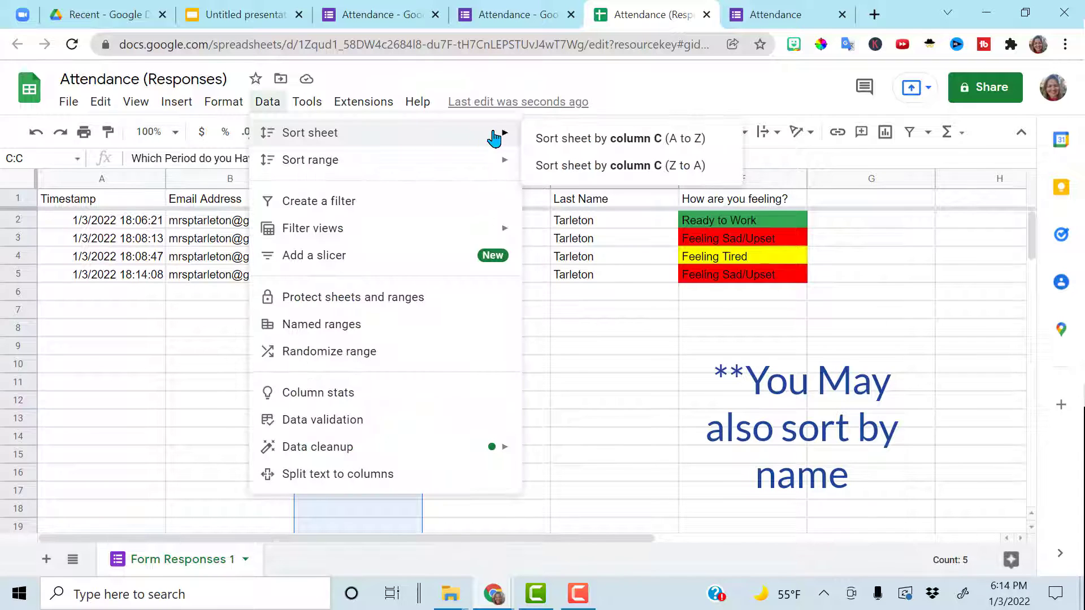
{"action": "left_click", "coordinate": [617, 138]}
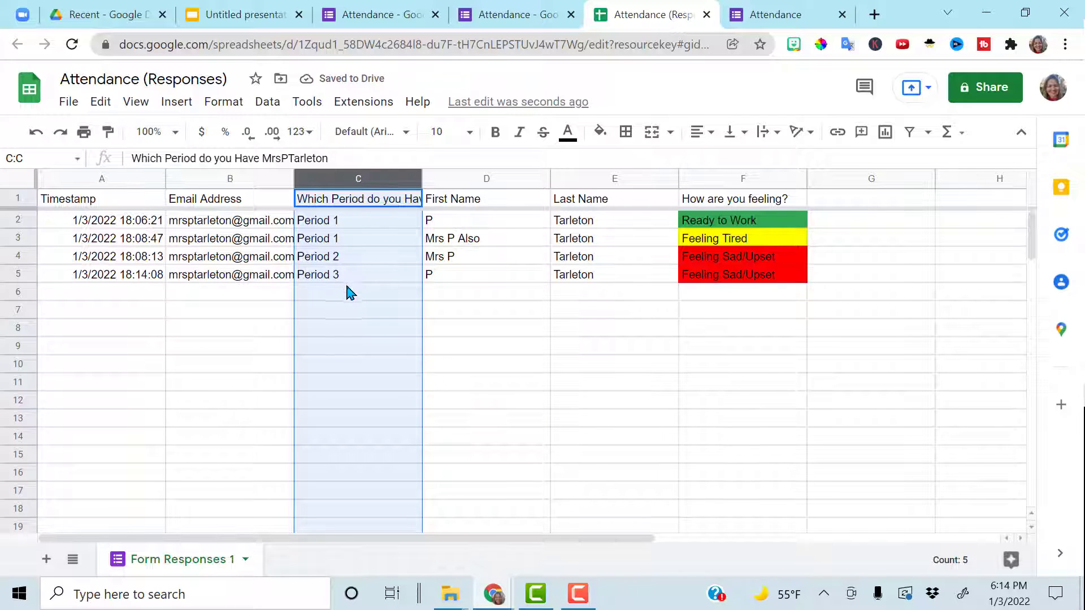
{"action": "left_click", "coordinate": [15, 222]}
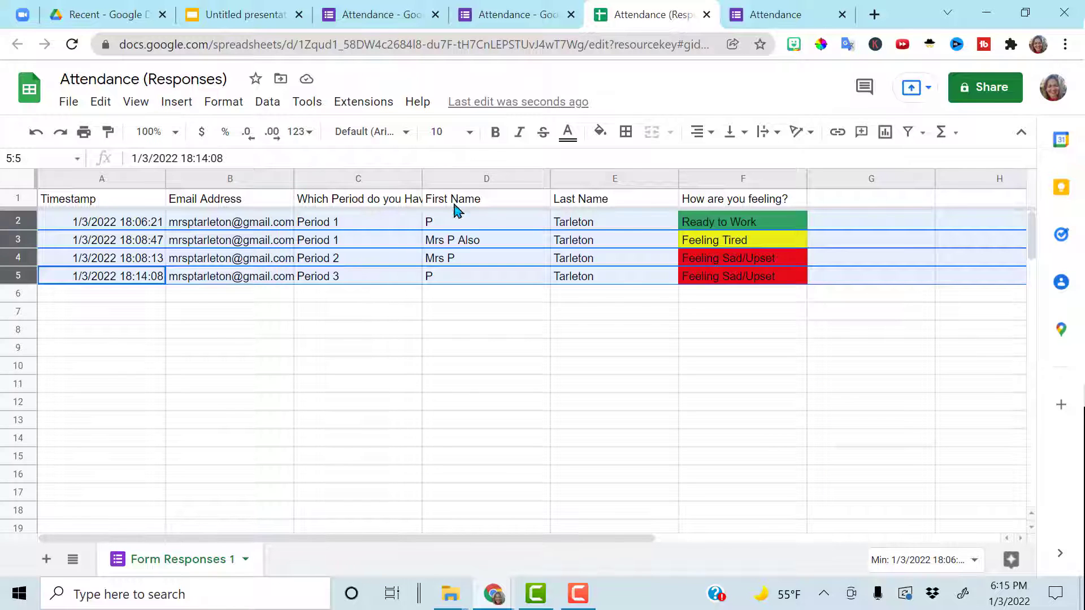
{"action": "mouse_move", "coordinate": [598, 132]}
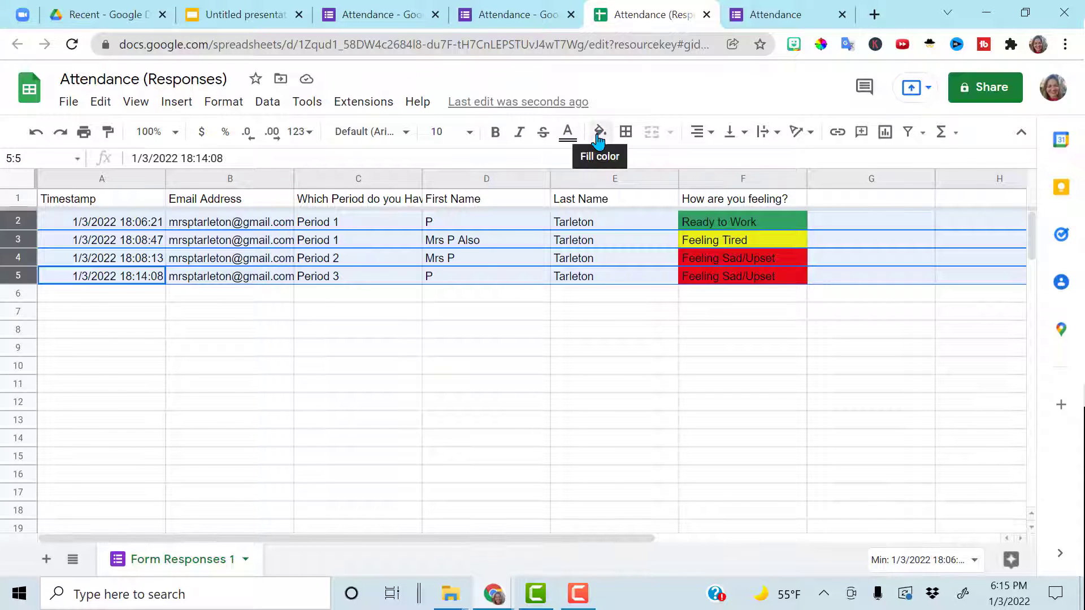
Give the selected response rows 2–5 a light teal fill.
{"action": "left_click", "coordinate": [599, 132]}
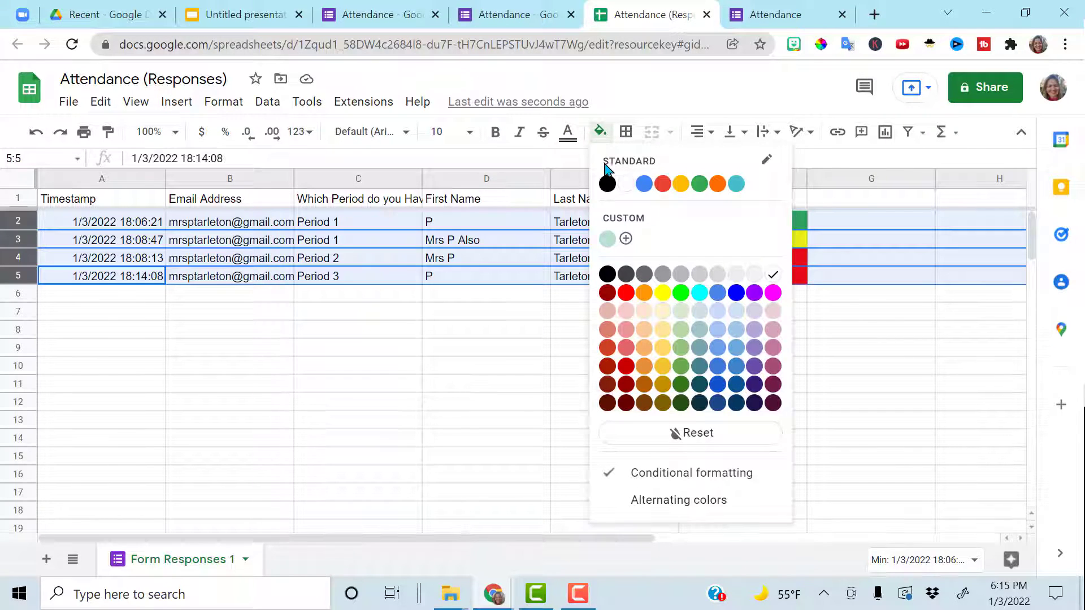
{"action": "left_click", "coordinate": [607, 183]}
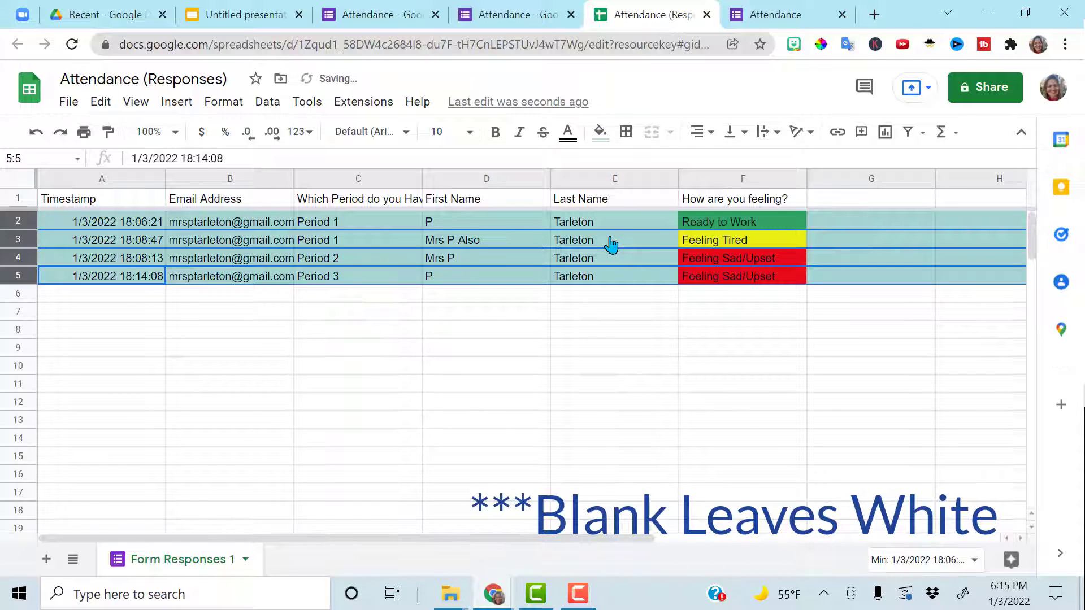
{"action": "left_click", "coordinate": [358, 347]}
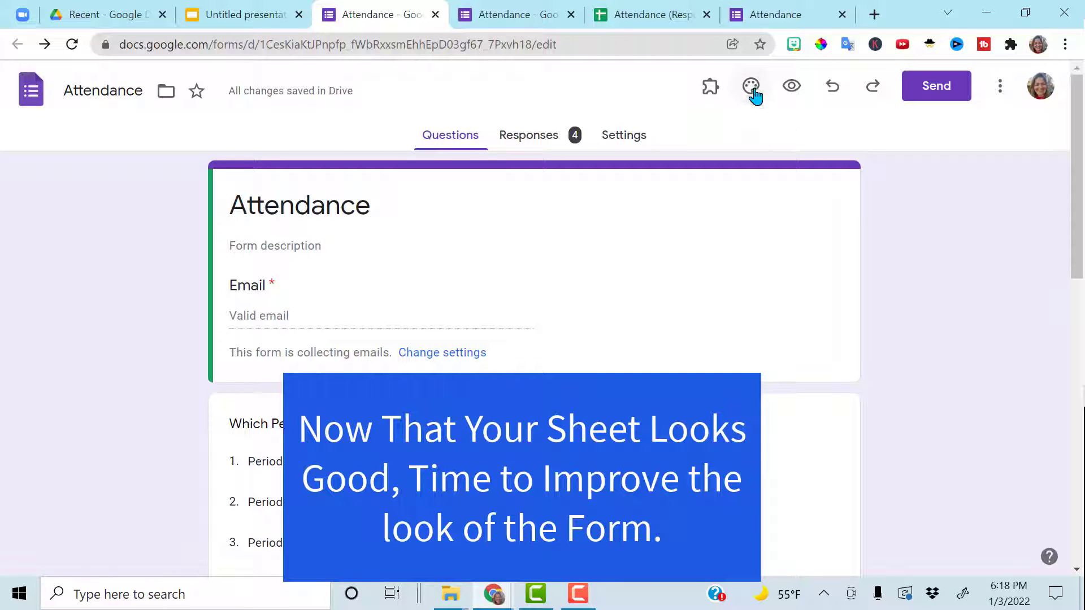
In the form's theme options, browse the Upload and Photos header image choices.
{"action": "left_click", "coordinate": [752, 86]}
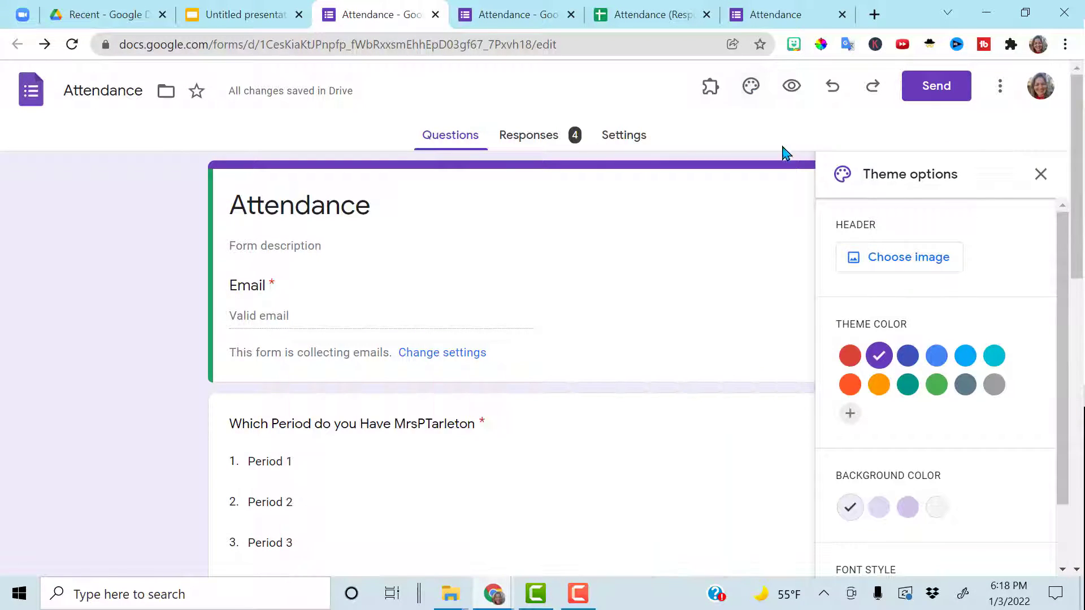
{"action": "mouse_move", "coordinate": [903, 266]}
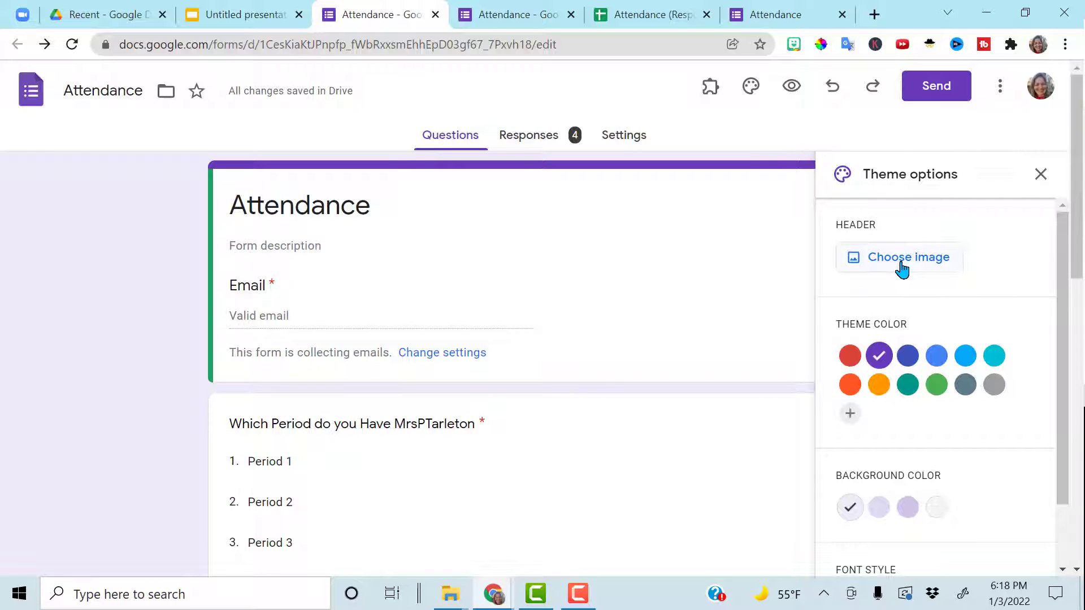
{"action": "left_click", "coordinate": [907, 257]}
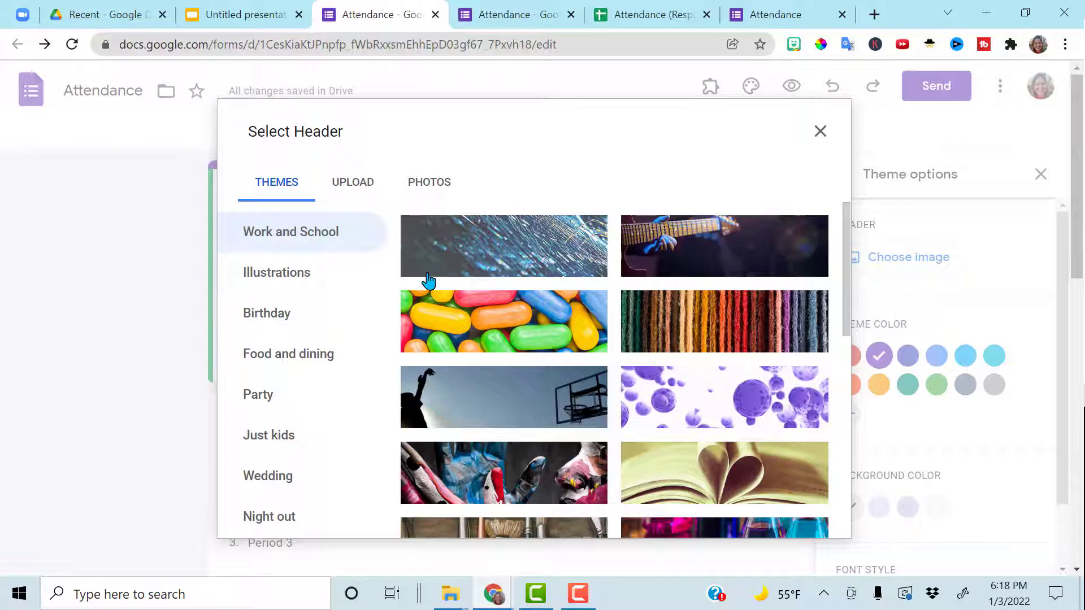
{"action": "left_click", "coordinate": [352, 182]}
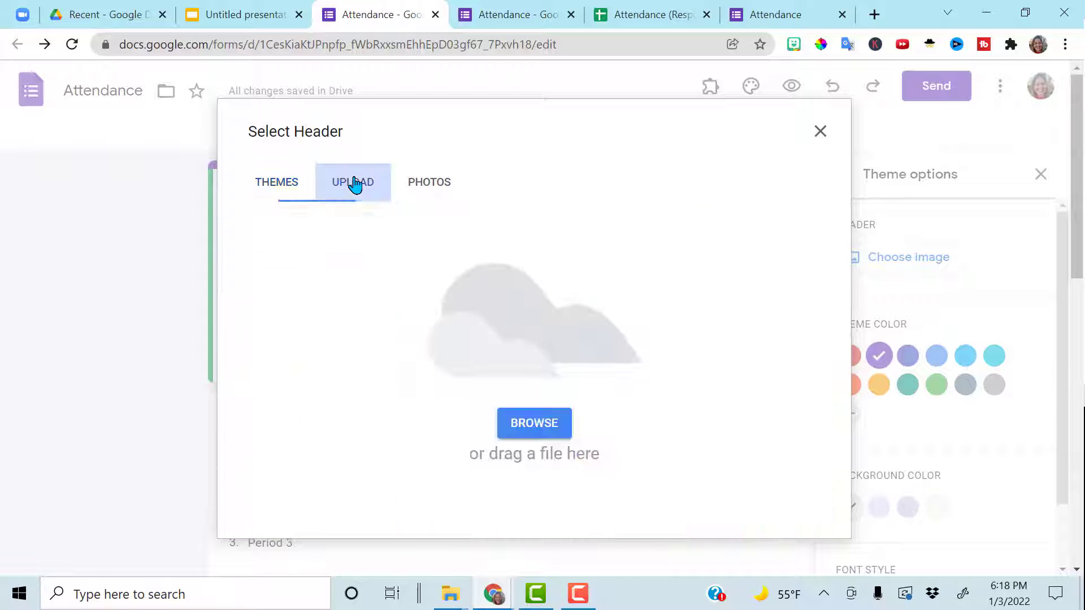
{"action": "mouse_move", "coordinate": [429, 182]}
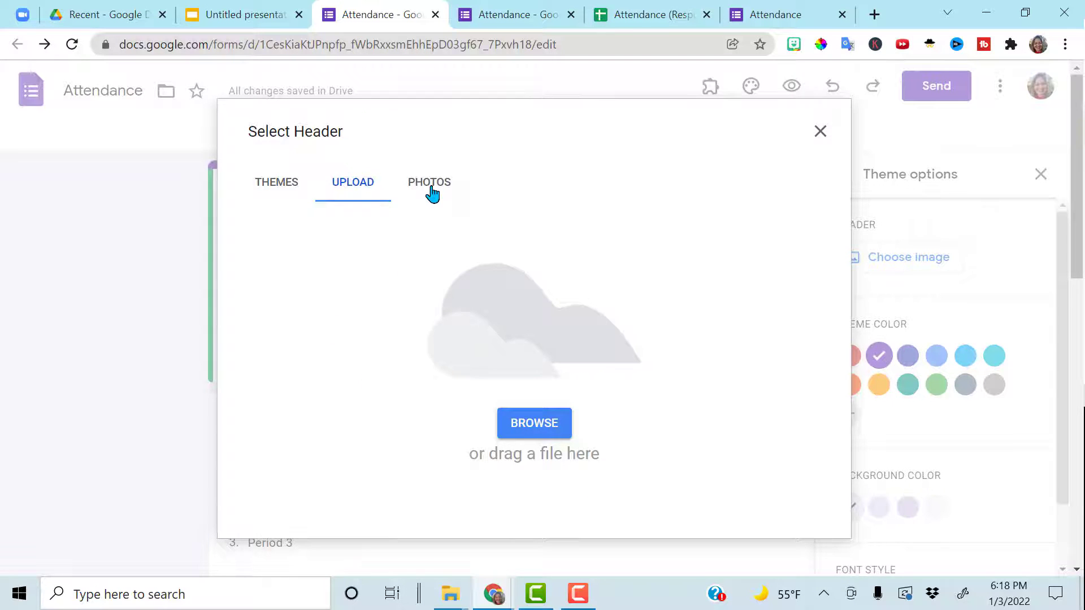
{"action": "left_click", "coordinate": [820, 132]}
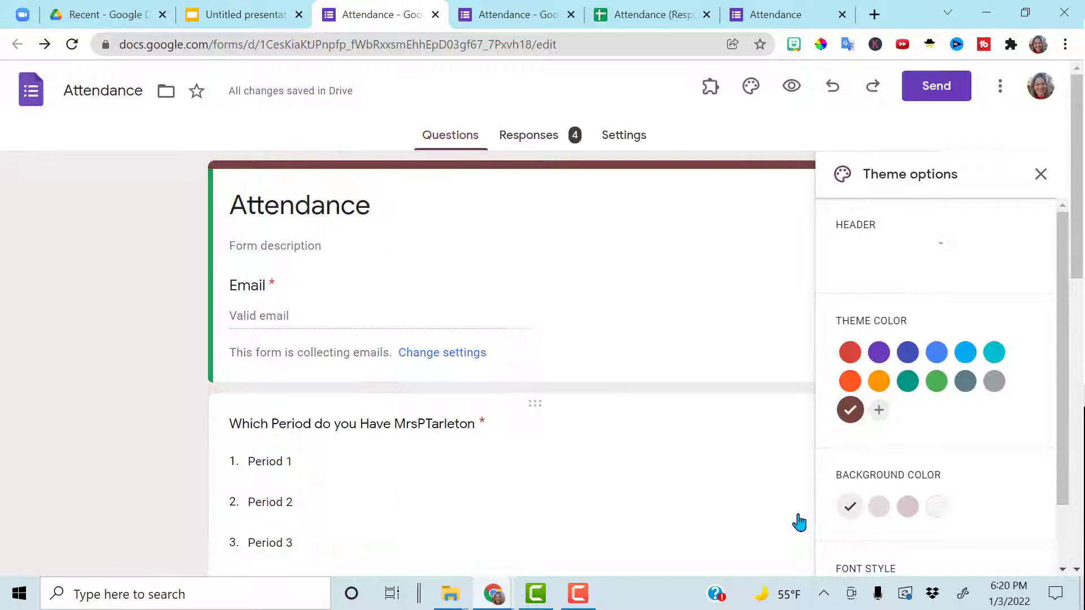